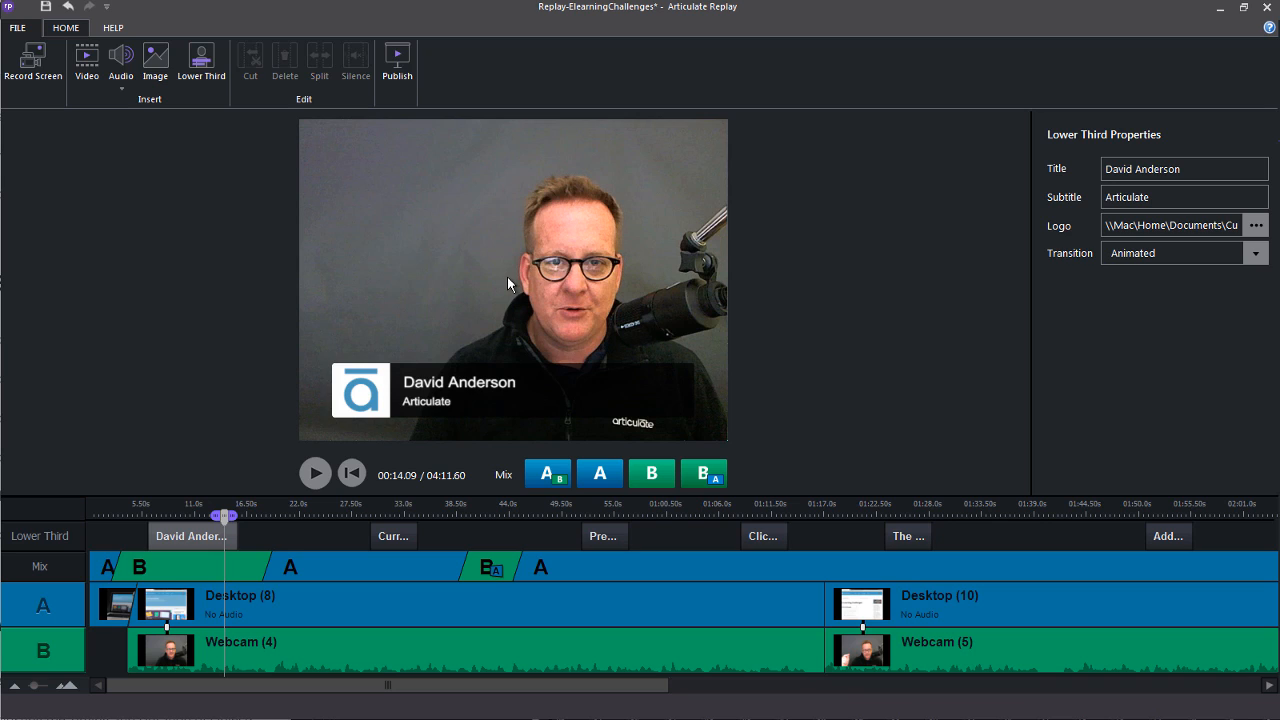
pyautogui.moveTo(404, 320)
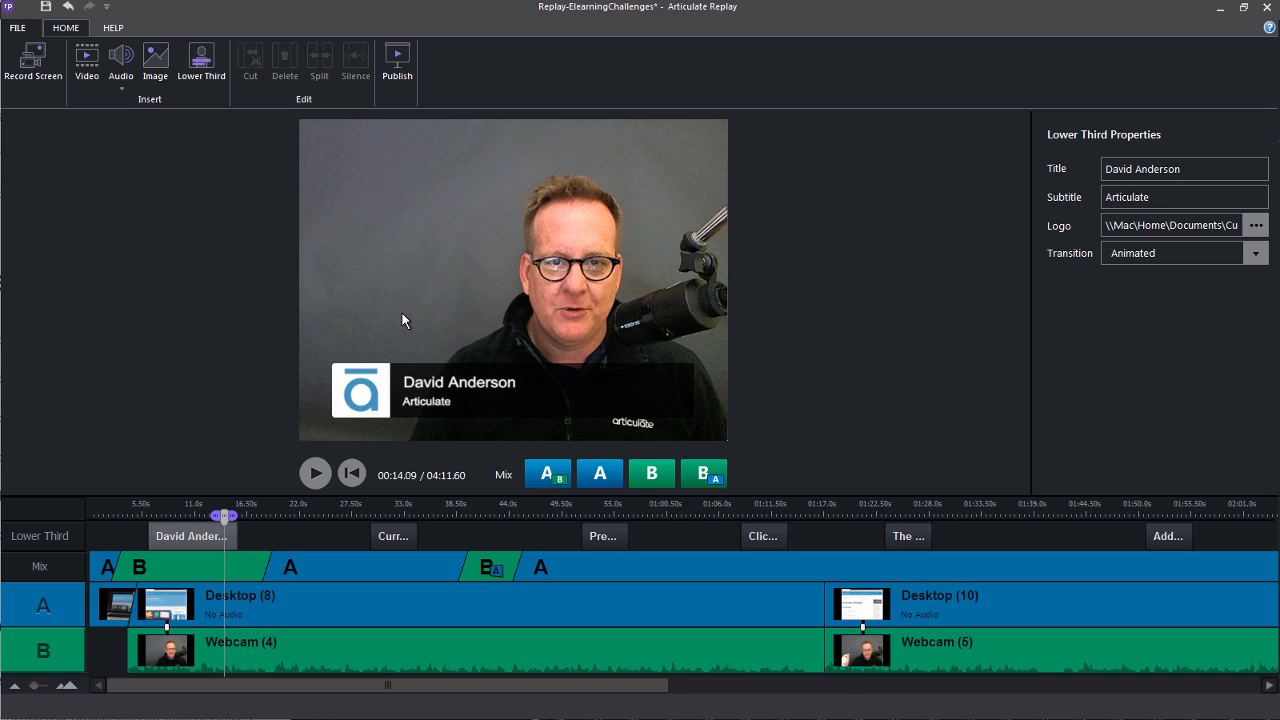
pyautogui.moveTo(448, 220)
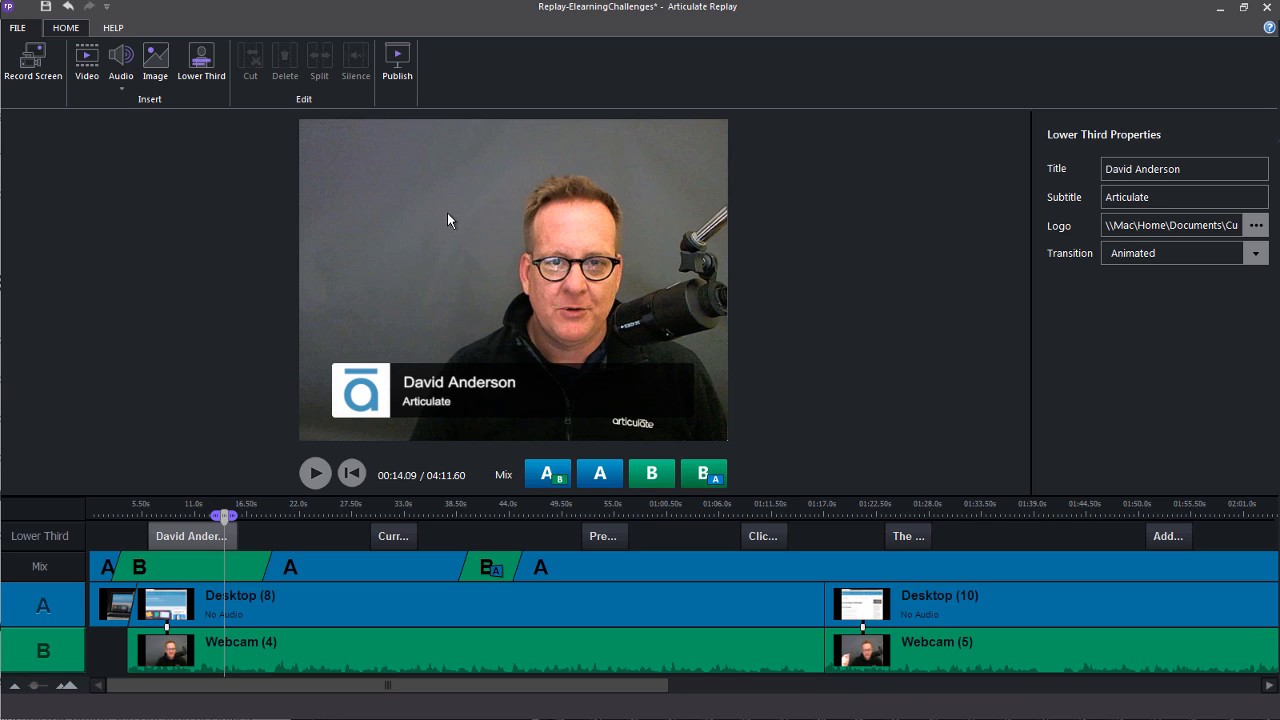
# - Play the preview from the webcam intro and pause once the E-Learning Challenges site appears
pyautogui.click(314, 472)
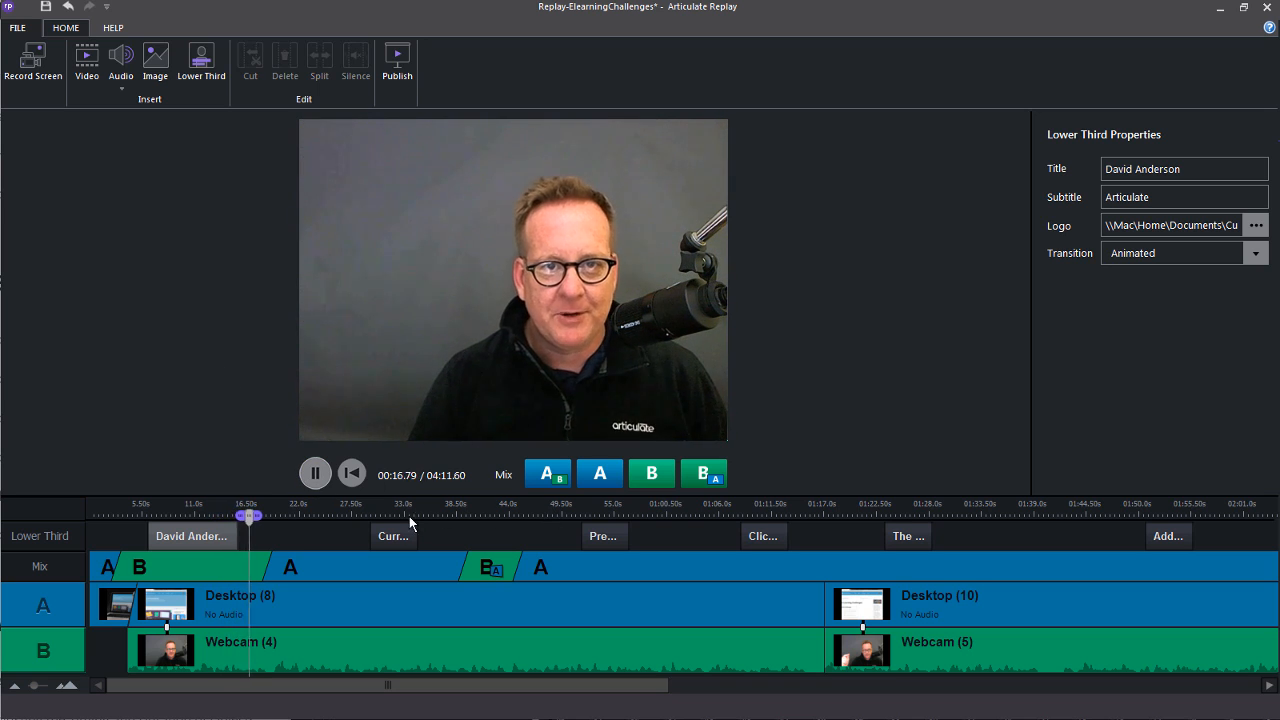
pyautogui.click(314, 472)
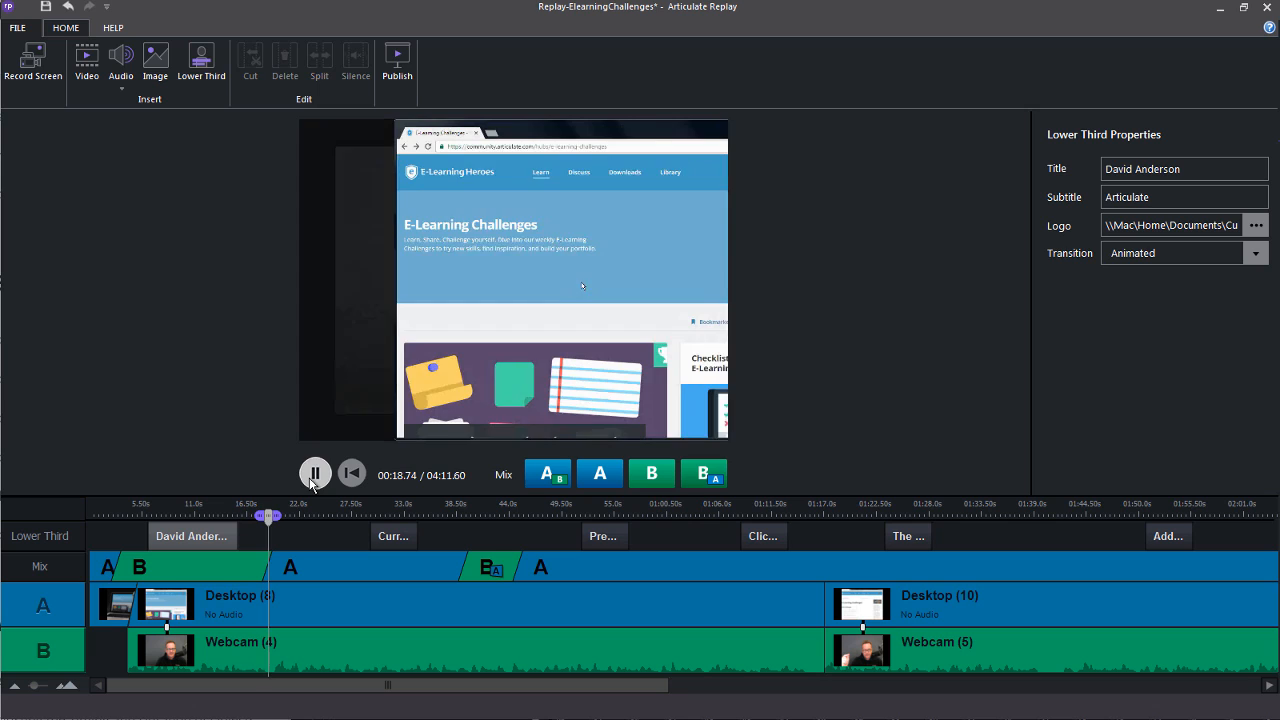
pyautogui.click(316, 472)
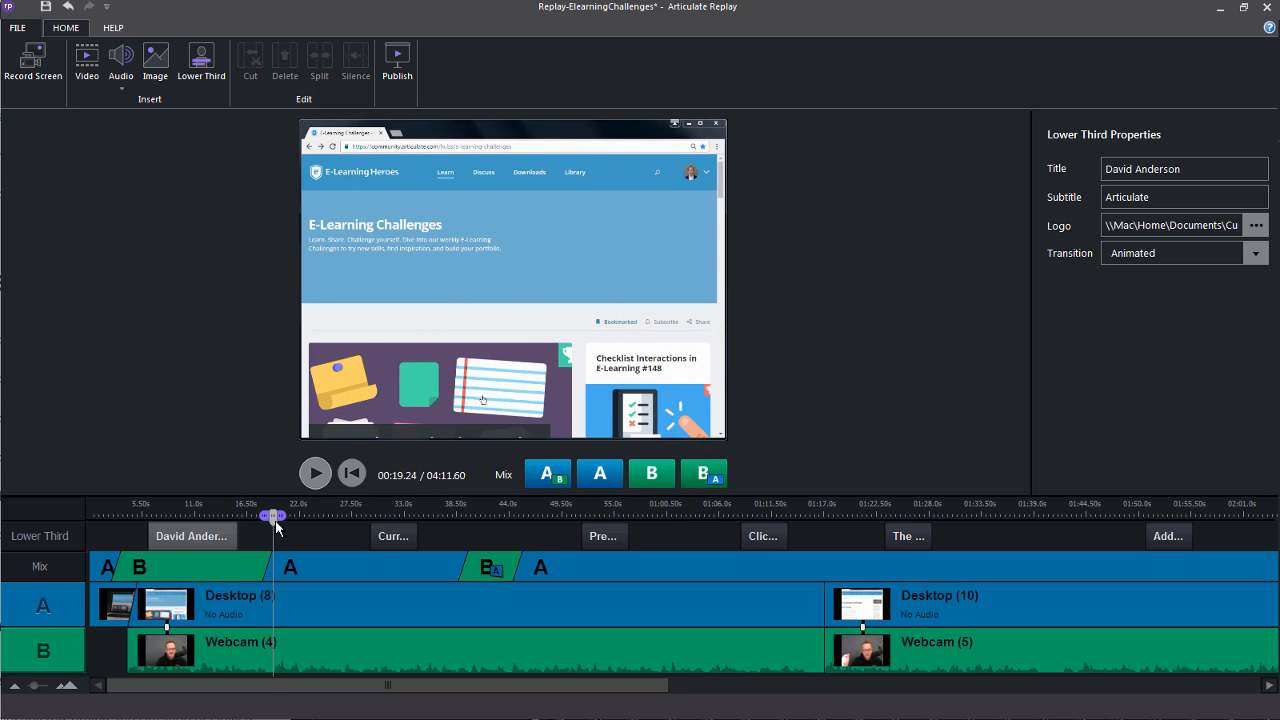
# - Scrub the playhead to about 23 seconds, onto the Notecard Interactions page
pyautogui.moveTo(272, 516); pyautogui.dragTo(312, 516)
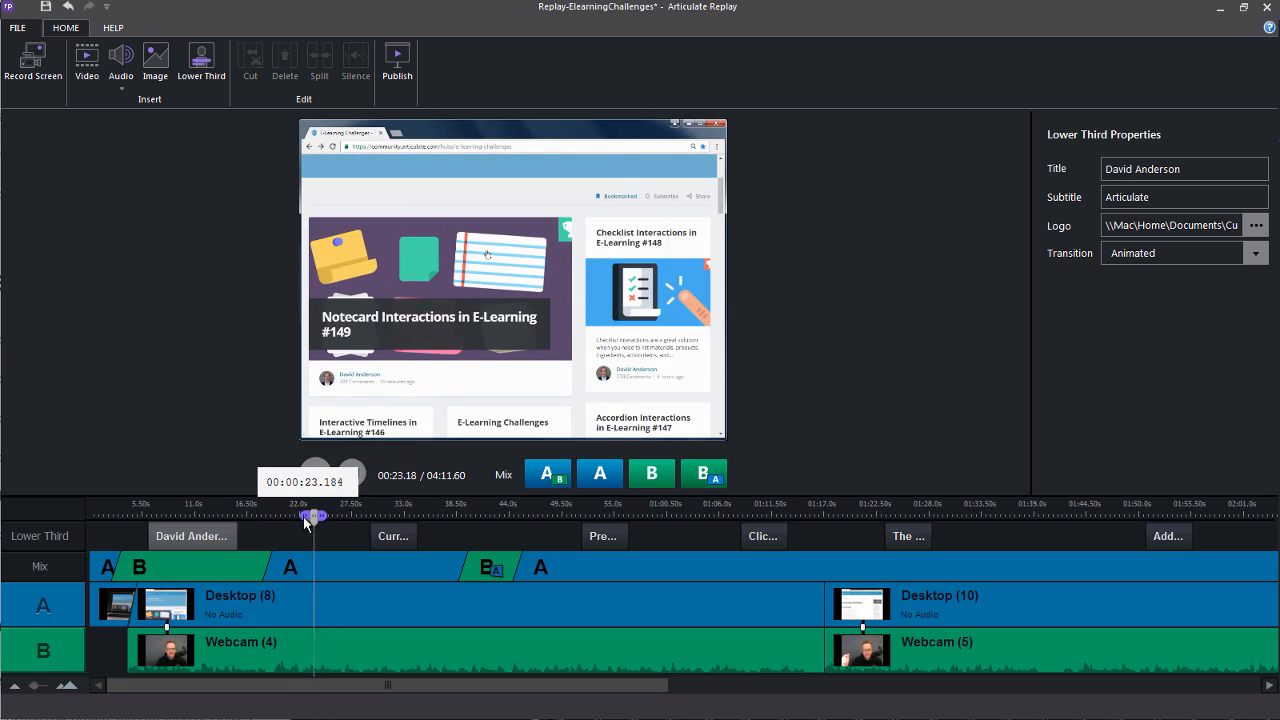
pyautogui.click(316, 474)
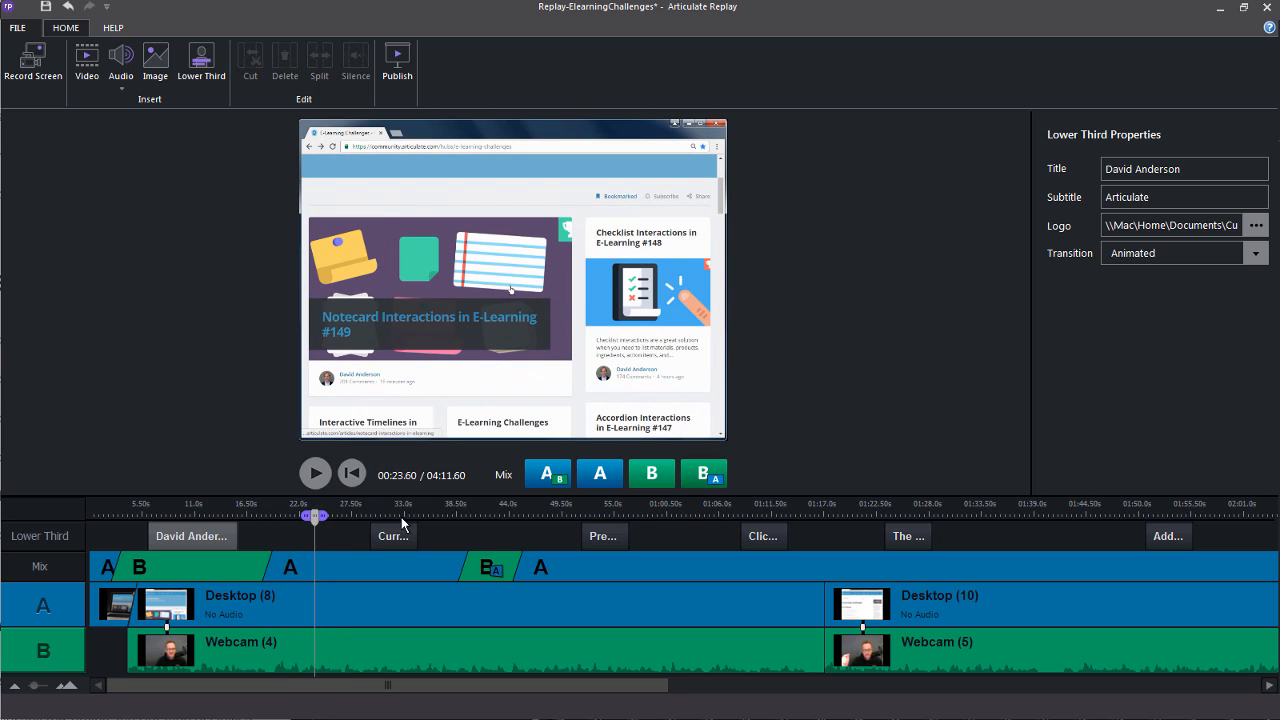
pyautogui.moveTo(322, 522)
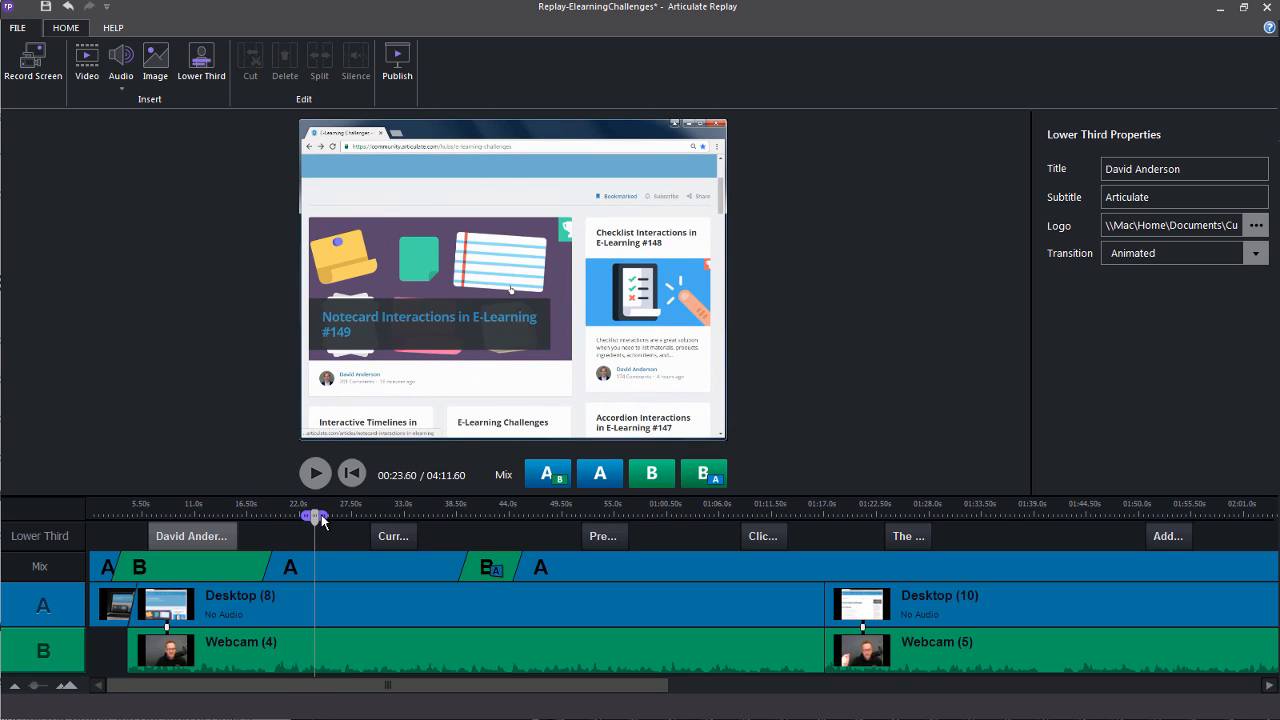
pyautogui.moveTo(488, 524)
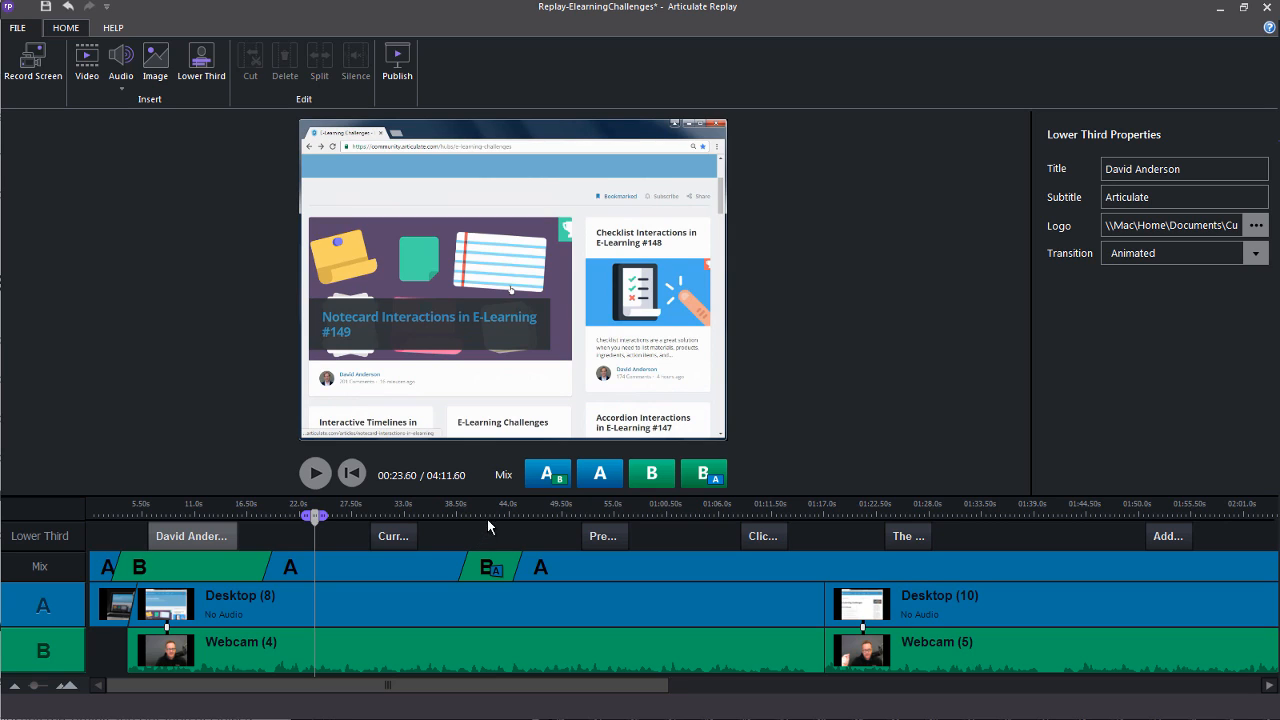
pyautogui.moveTo(502, 492)
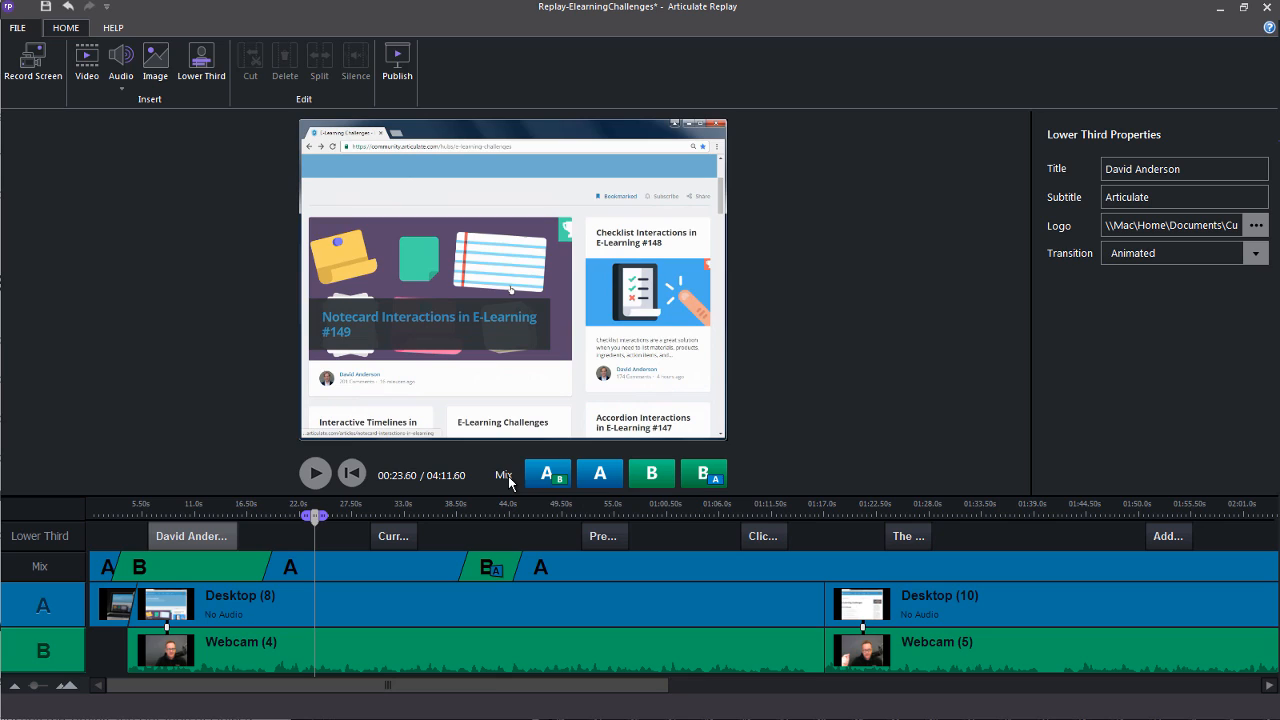
pyautogui.moveTo(500, 486)
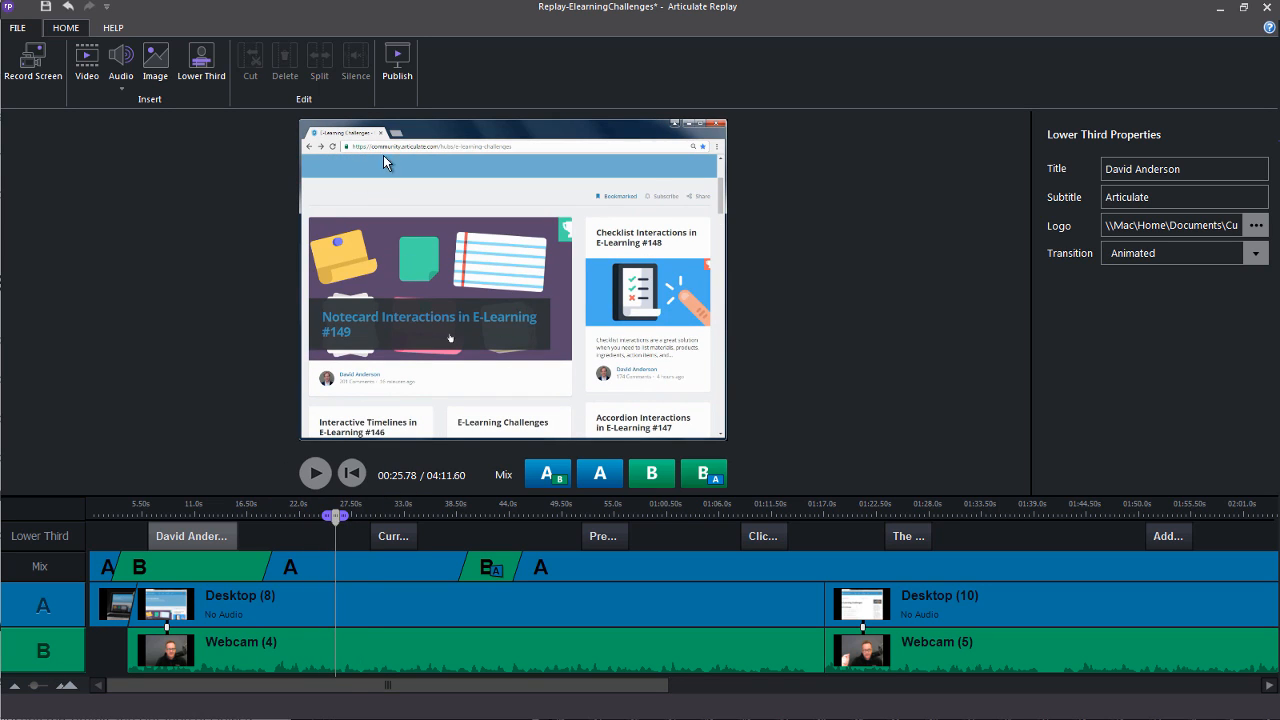
pyautogui.moveTo(368, 232)
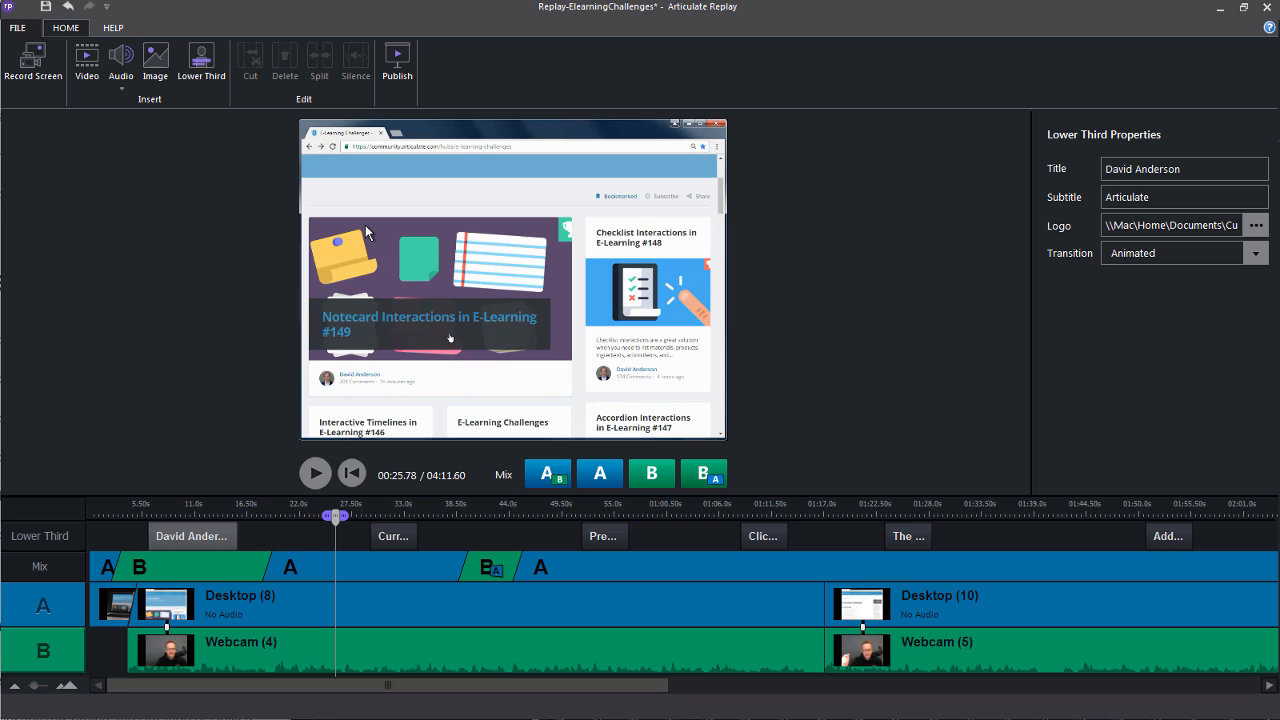
pyautogui.moveTo(356, 244)
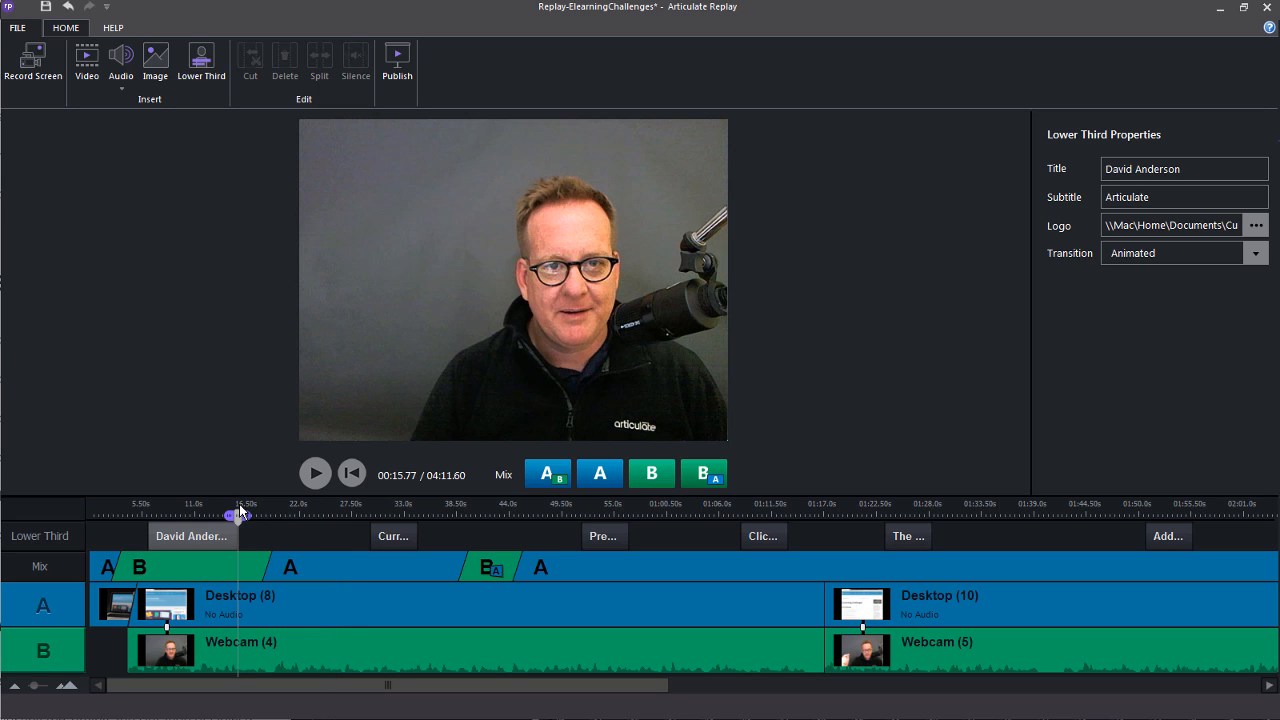
pyautogui.moveTo(332, 218)
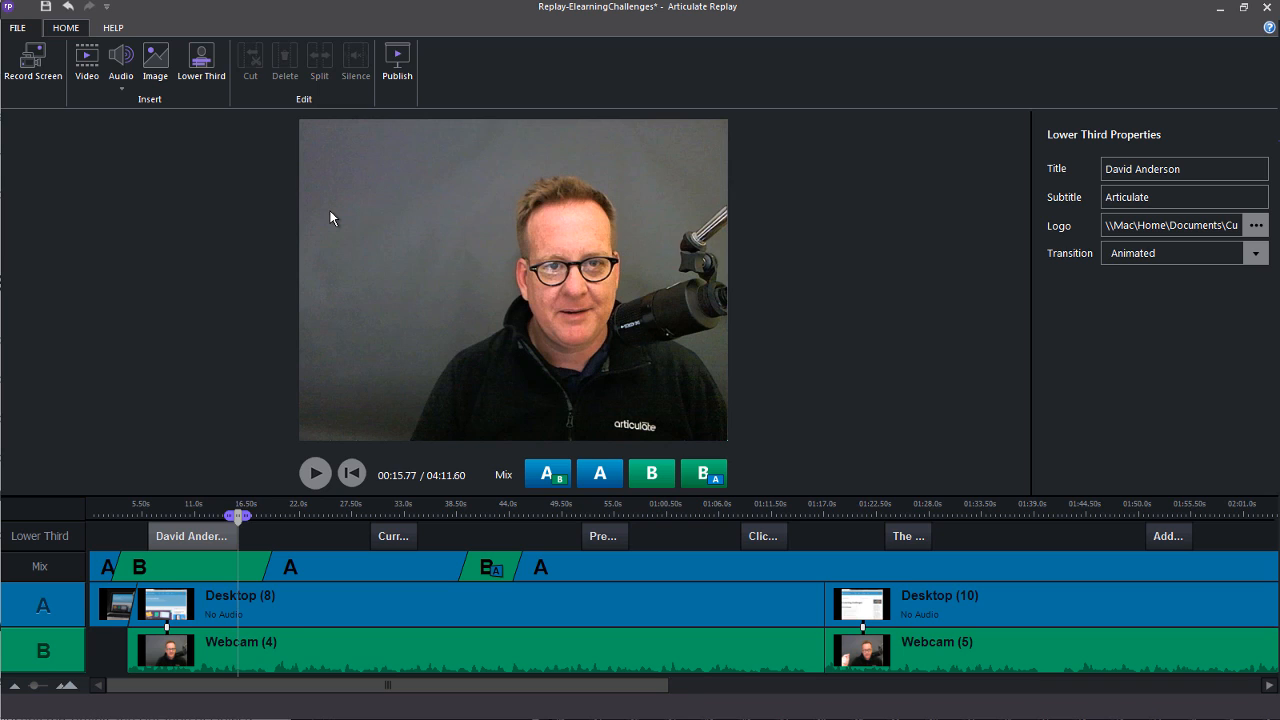
pyautogui.moveTo(448, 548)
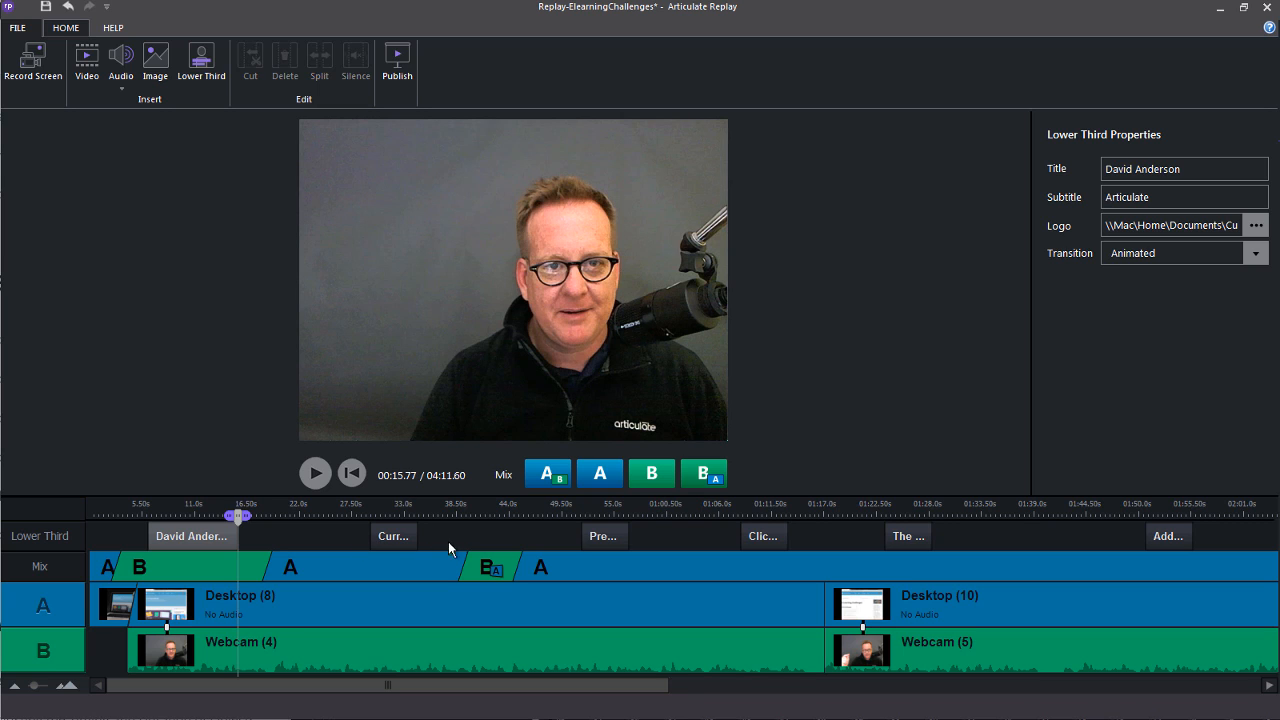
# - Move the playhead to about 02:23 on the forum page with the webcam inset
pyautogui.click(484, 516)
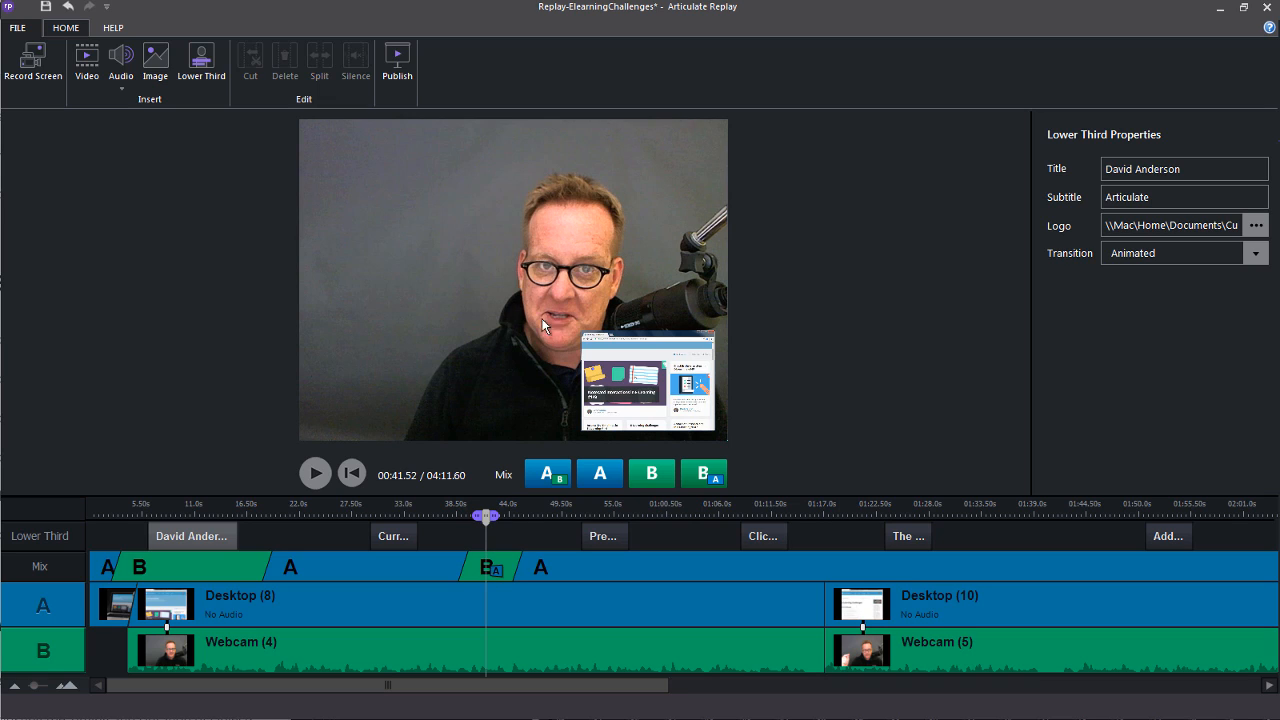
pyautogui.moveTo(664, 384)
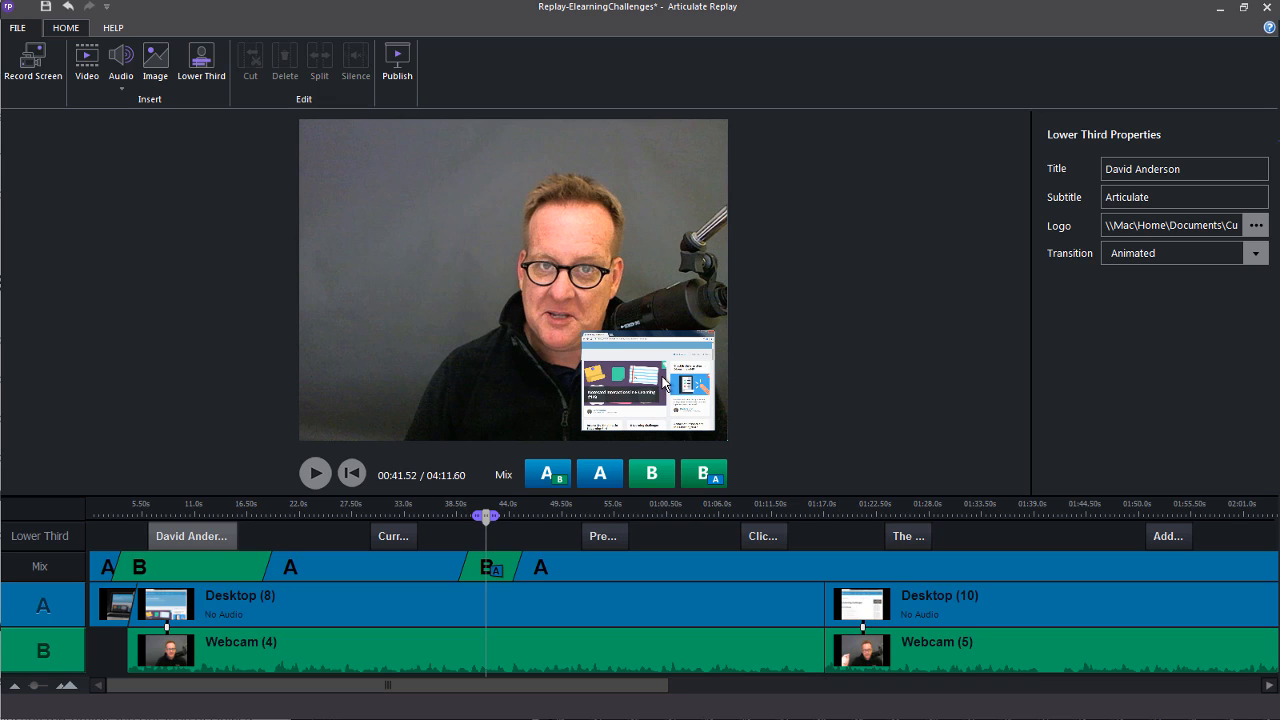
pyautogui.moveTo(292, 700)
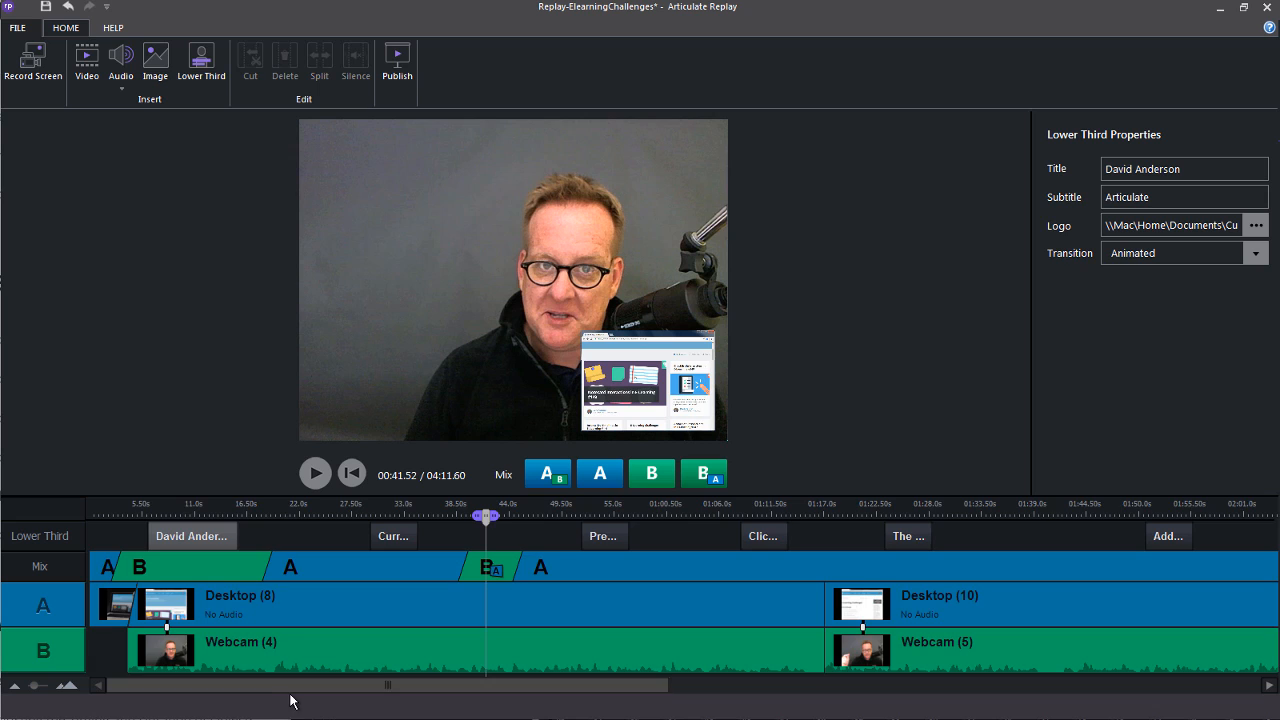
pyautogui.hscroll(3)
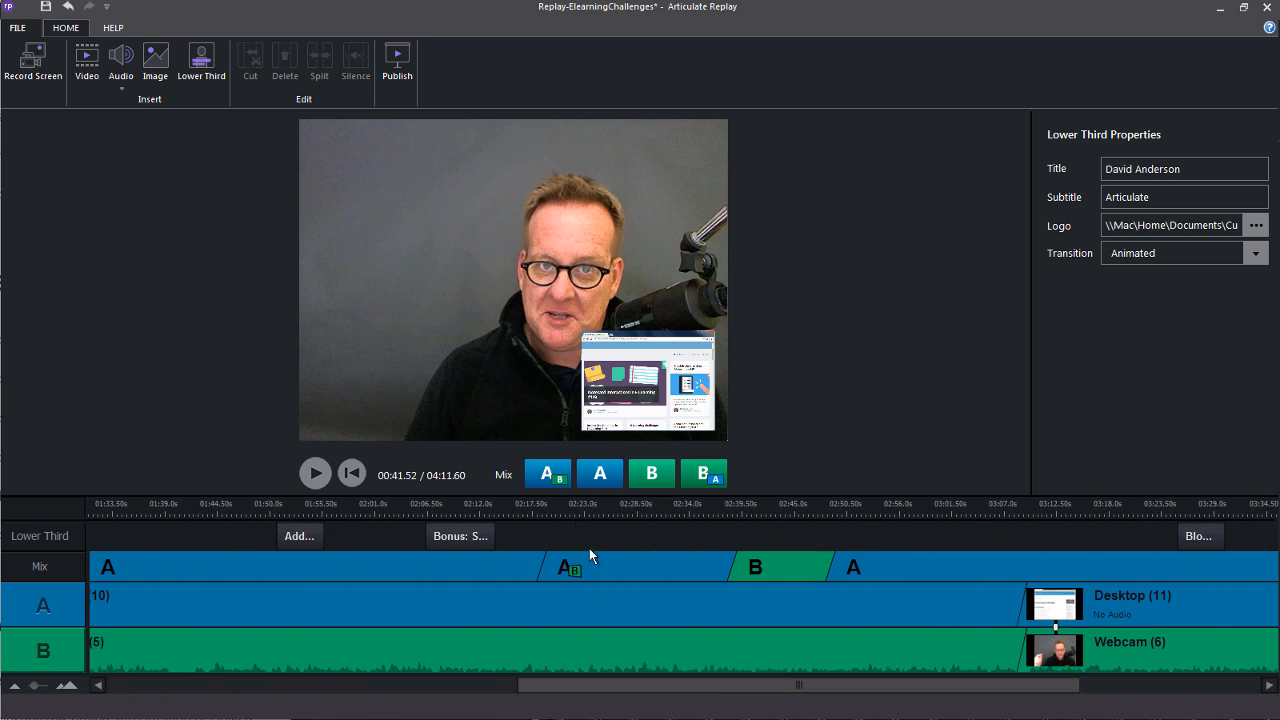
pyautogui.click(576, 516)
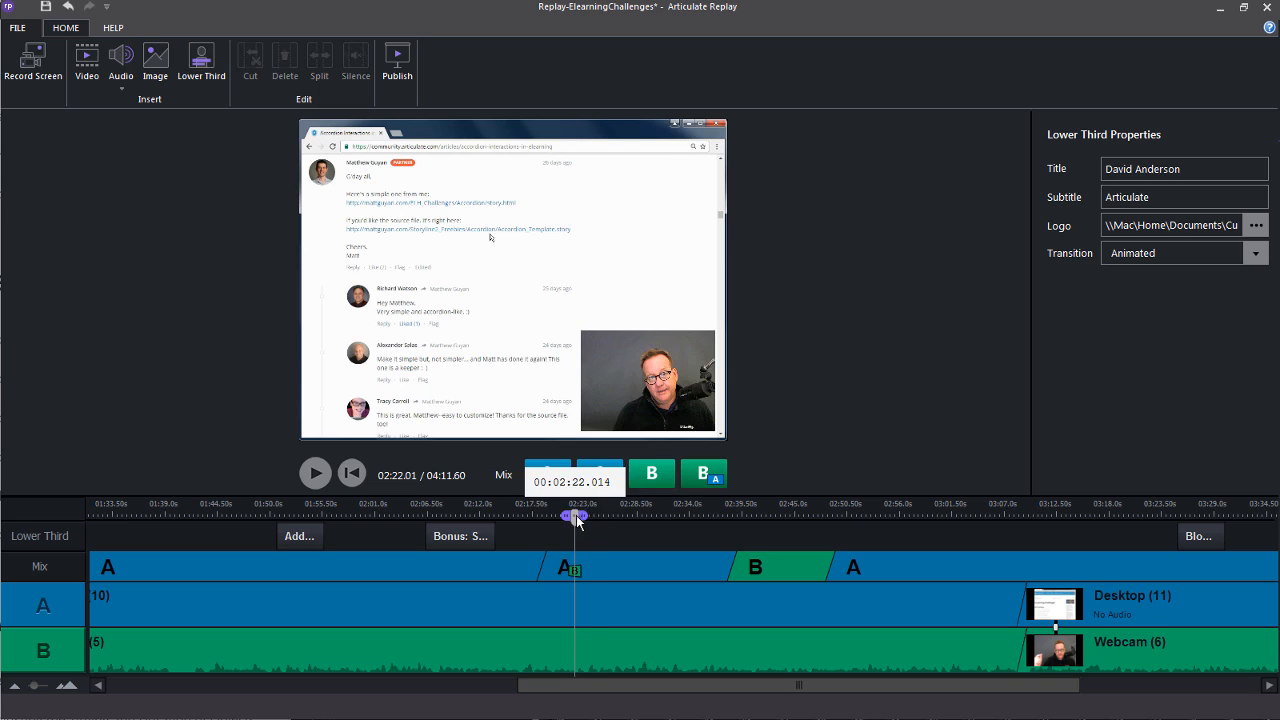
pyautogui.moveTo(576, 516); pyautogui.dragTo(590, 516)
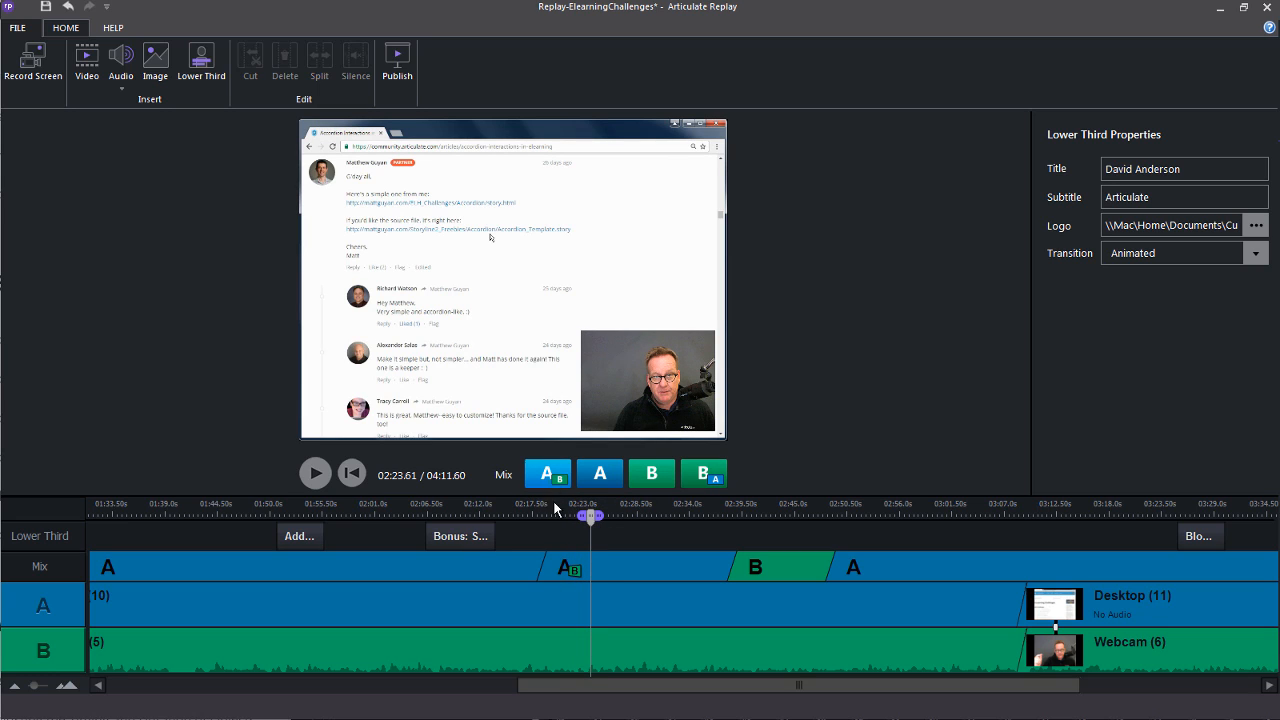
# - Show the Picture-in-Picture Quadrant placement settings for that mix
pyautogui.click(660, 568)
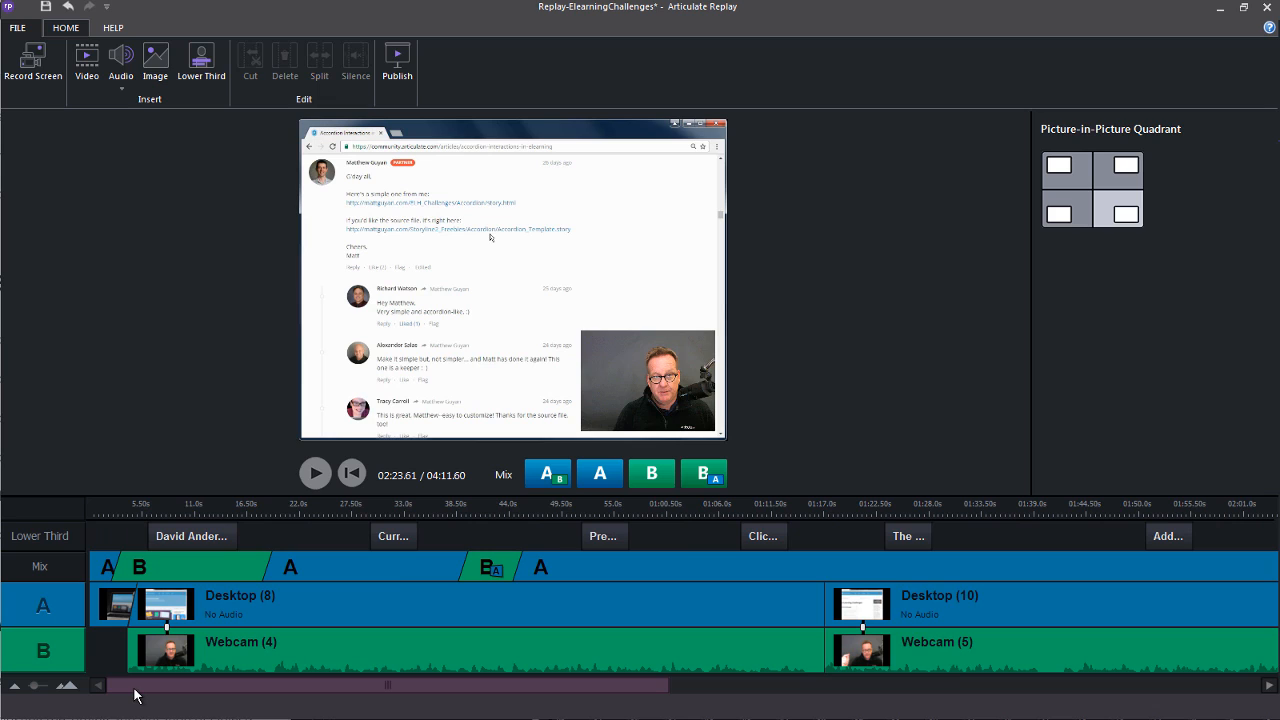
pyautogui.moveTo(294, 268)
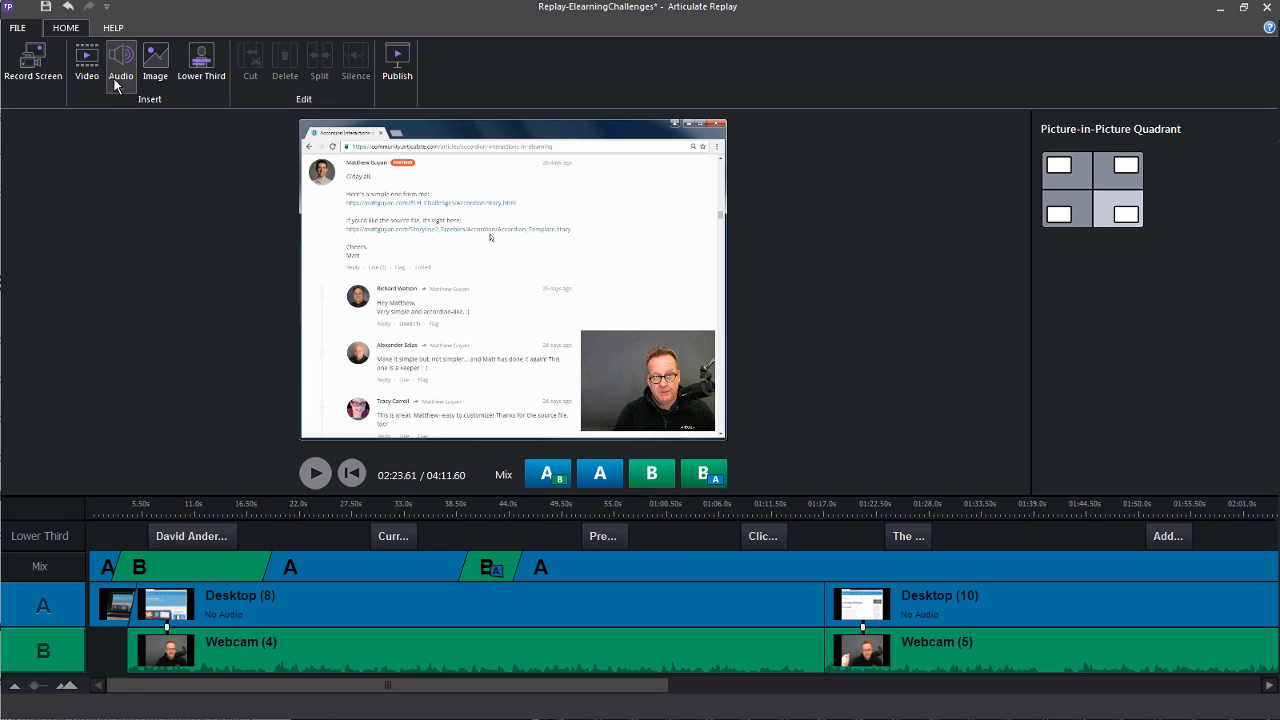
pyautogui.moveTo(86, 64)
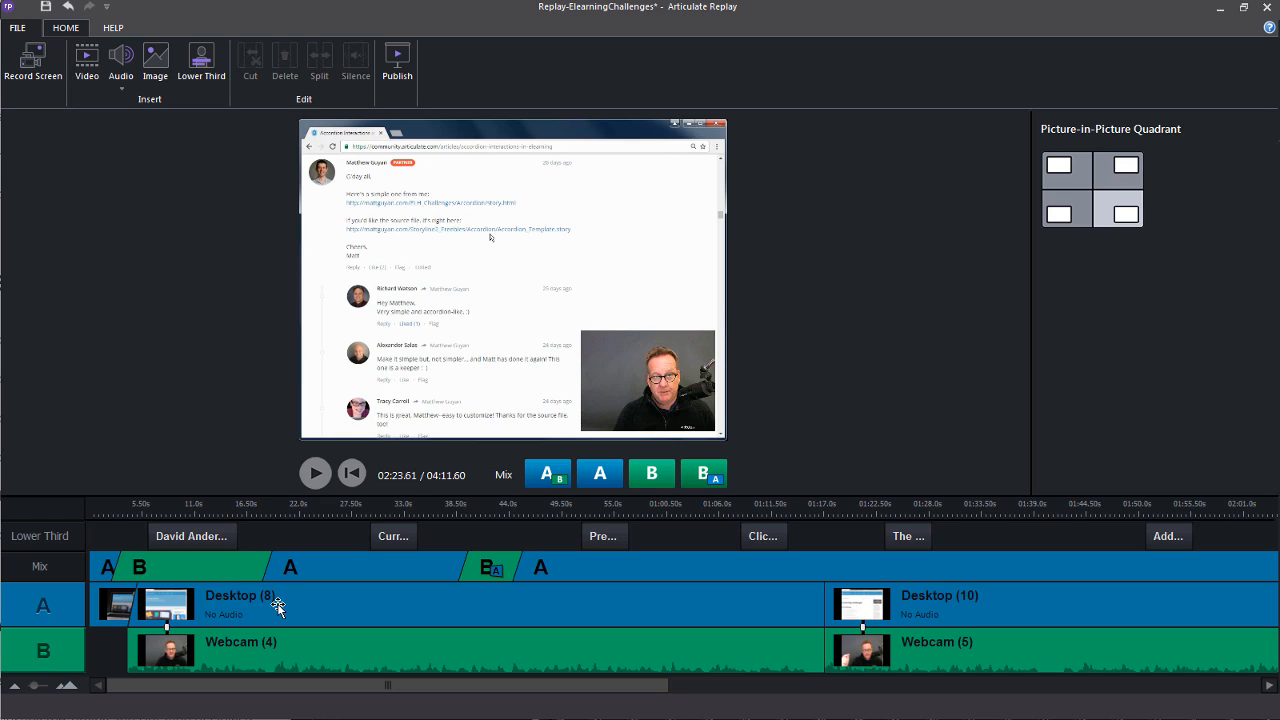
pyautogui.moveTo(120, 64)
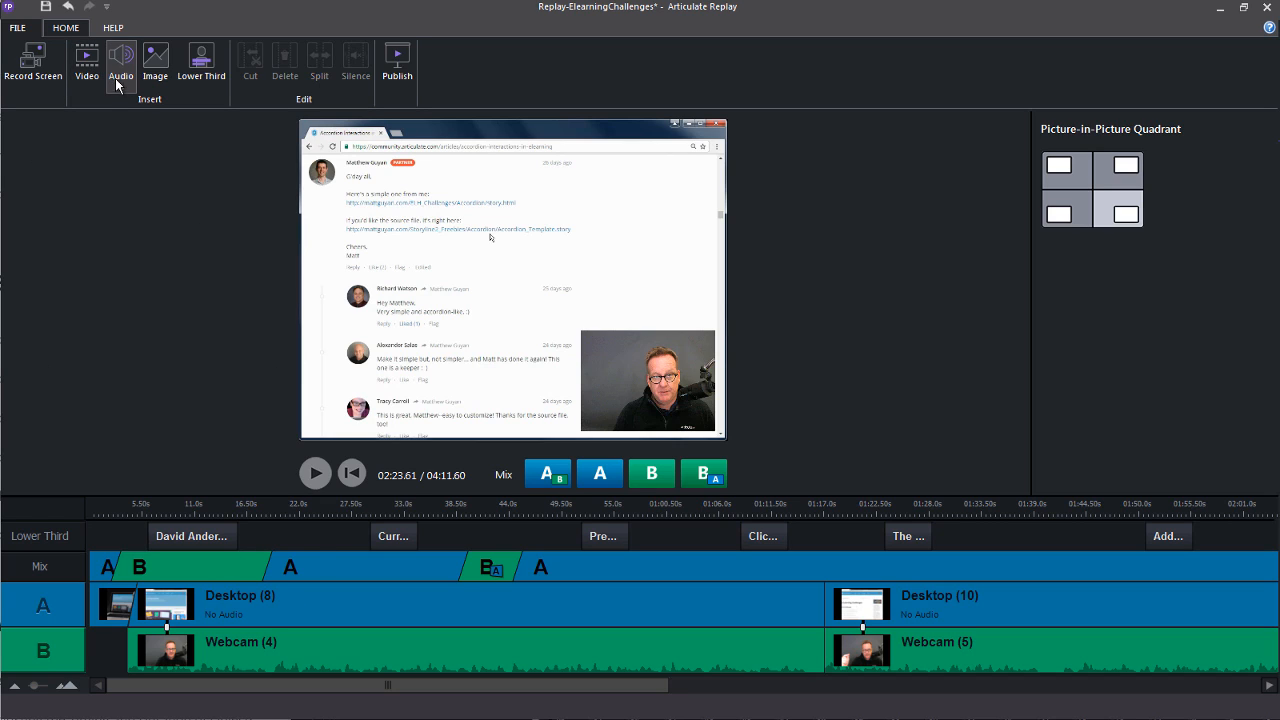
pyautogui.click(120, 60)
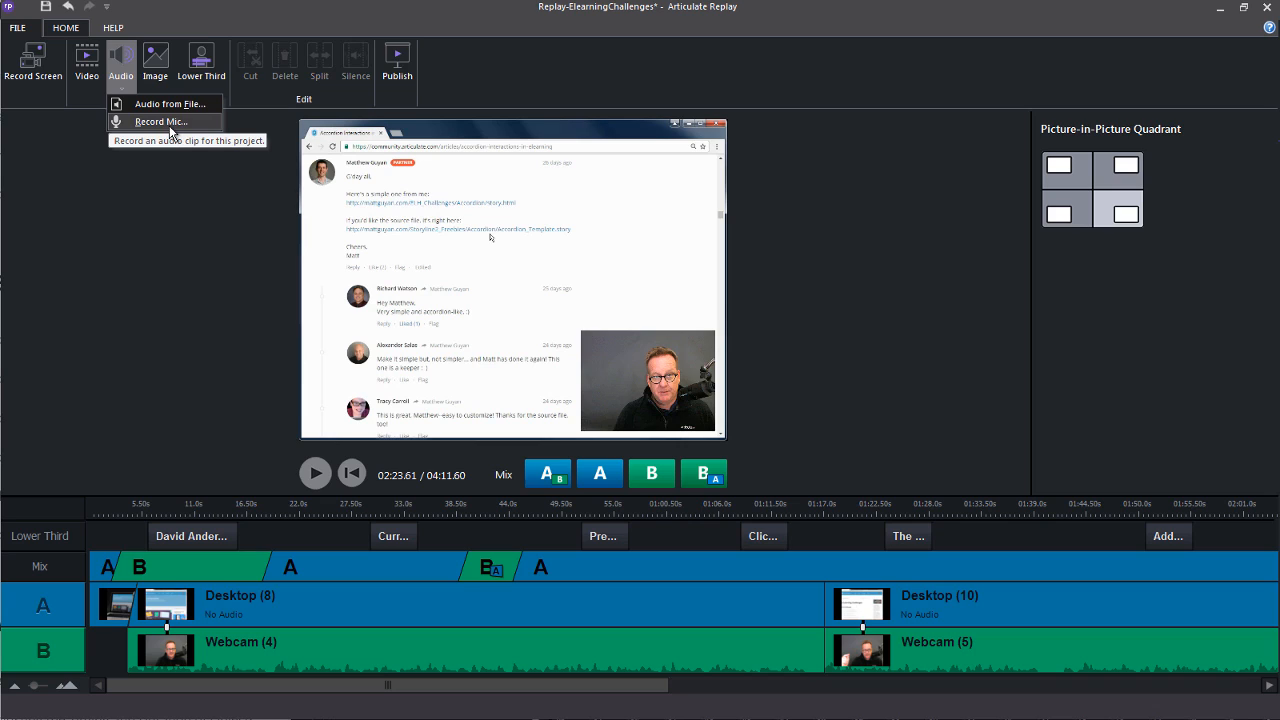
pyautogui.moveTo(168, 104)
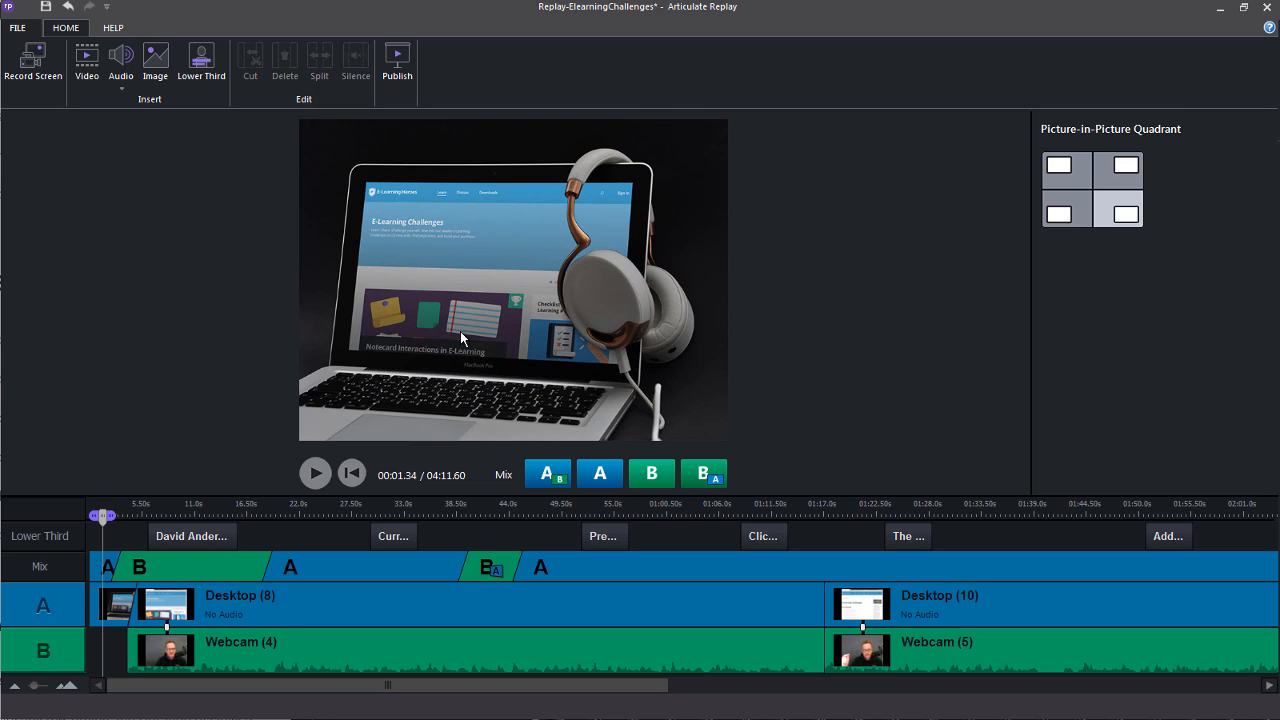
pyautogui.moveTo(342, 178)
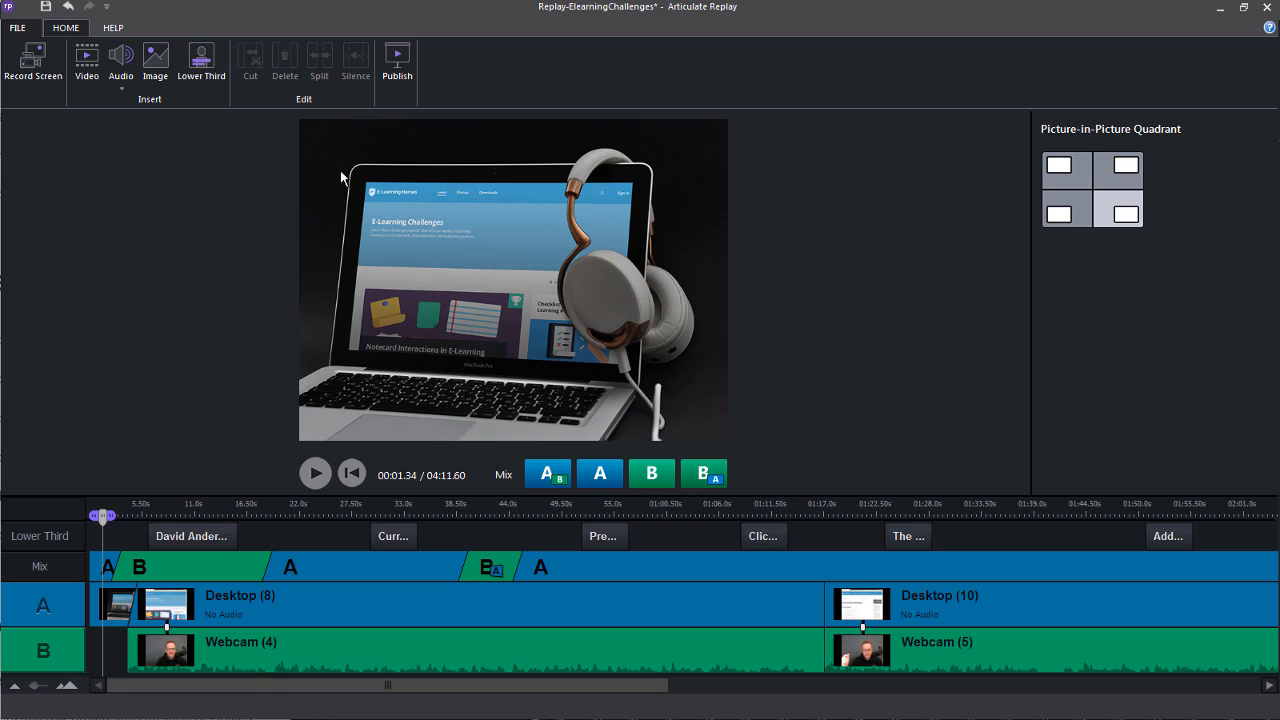
pyautogui.moveTo(196, 518)
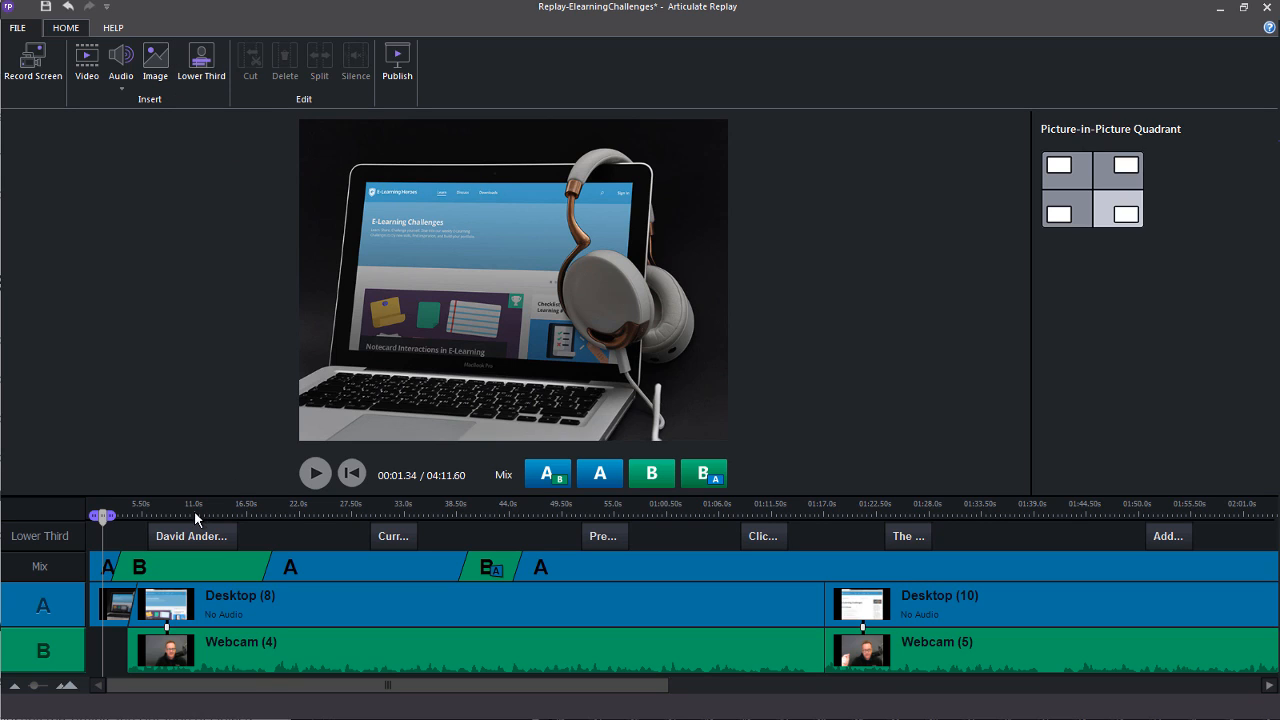
pyautogui.click(196, 516)
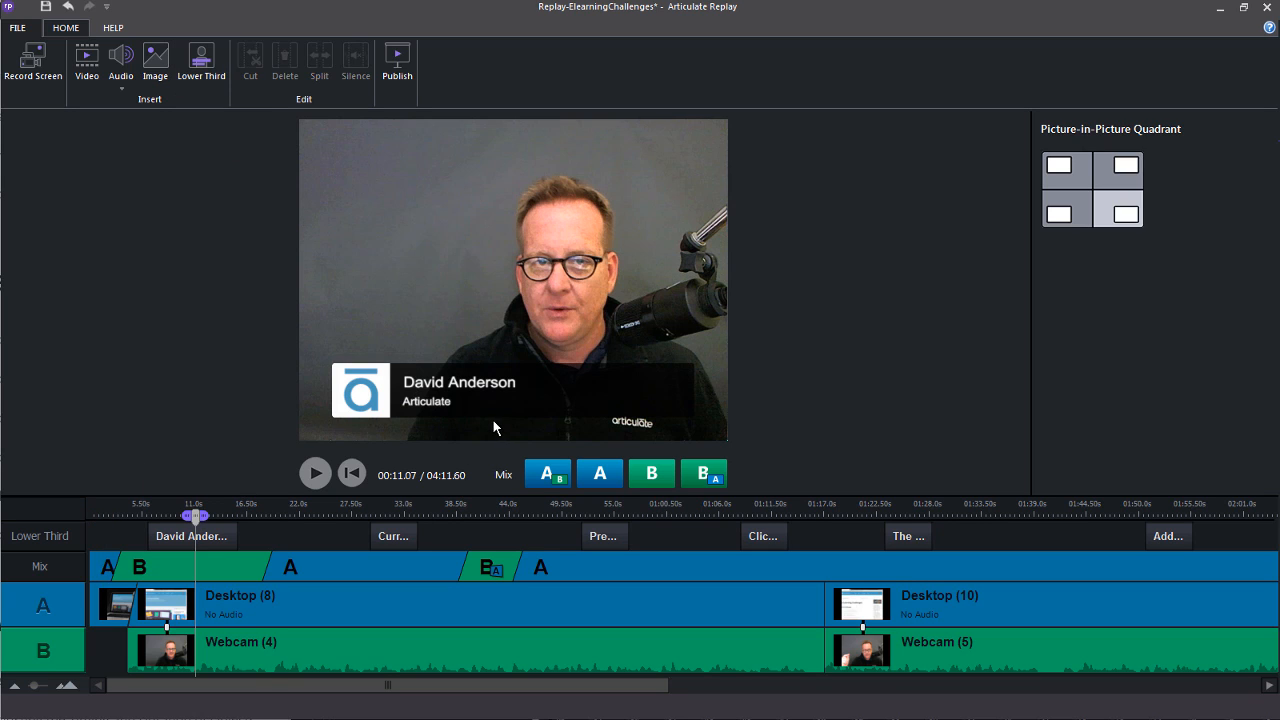
pyautogui.click(388, 516)
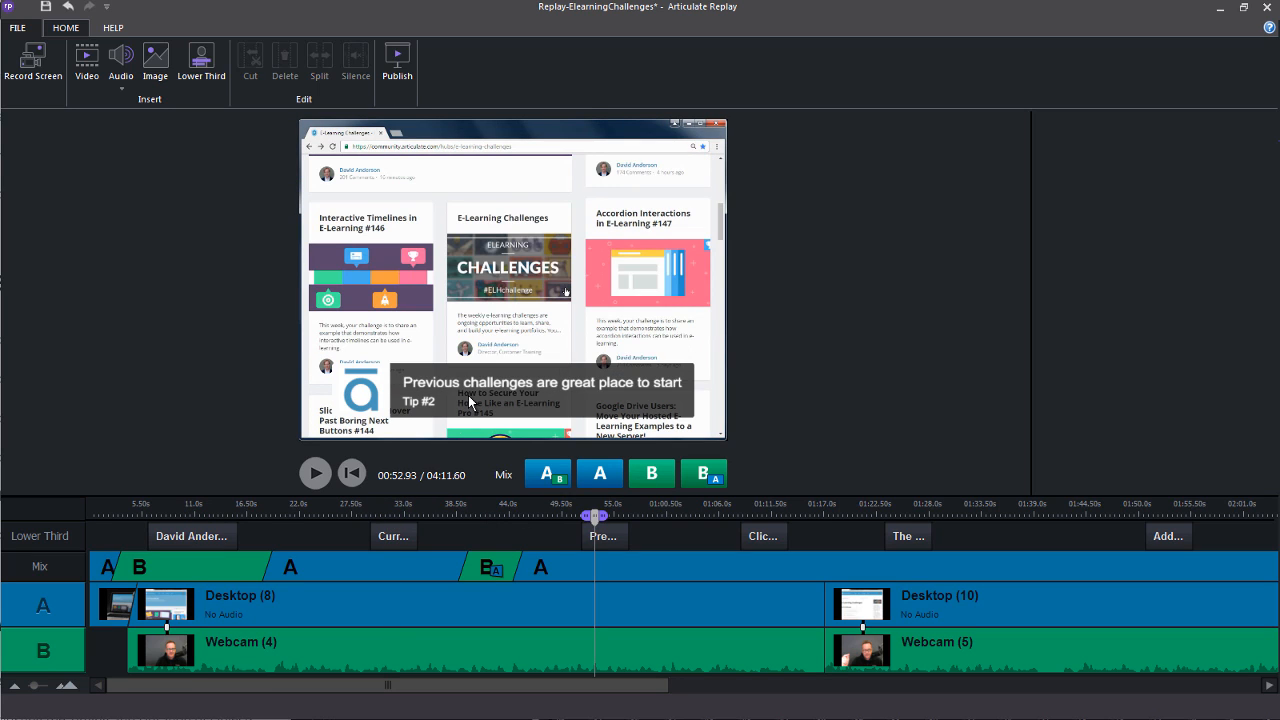
pyautogui.moveTo(480, 420)
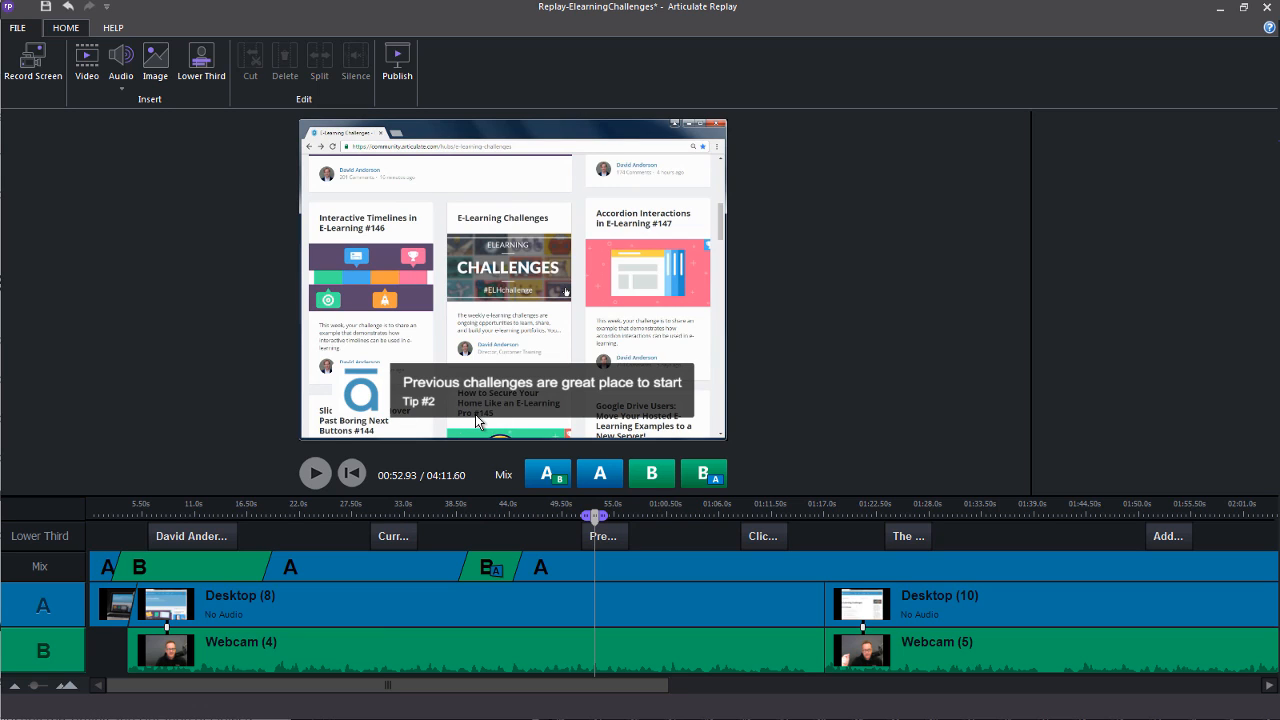
pyautogui.moveTo(762, 520)
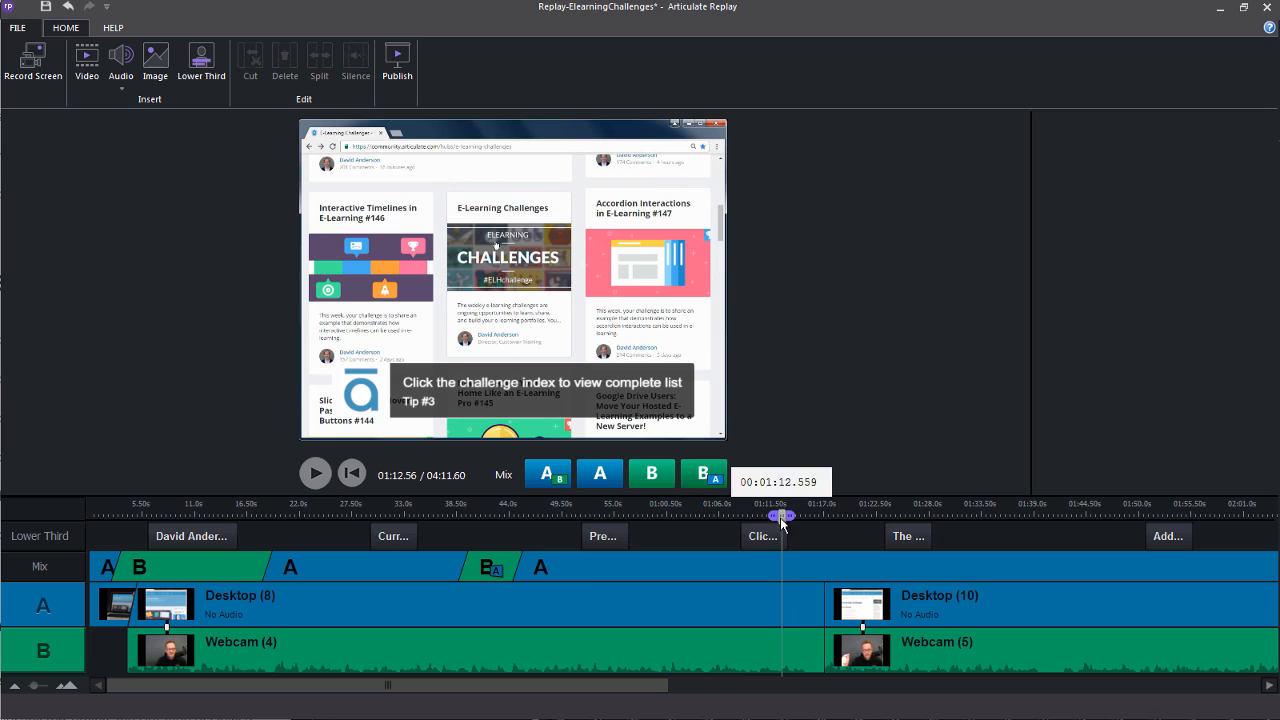
pyautogui.click(738, 536)
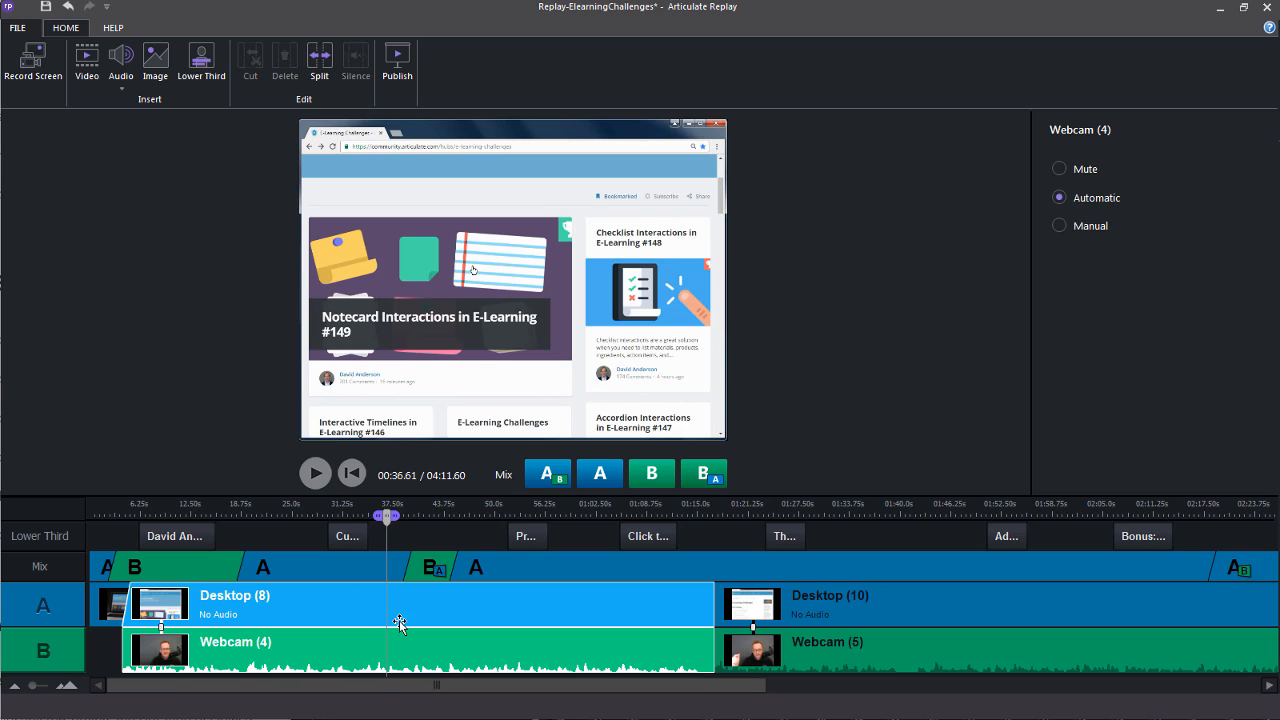
# - Split the Desktop (8)/Webcam (4) pair at 00:36.61 and inspect the new Desktop (12) and Desktop (8) pieces
pyautogui.click(320, 60)
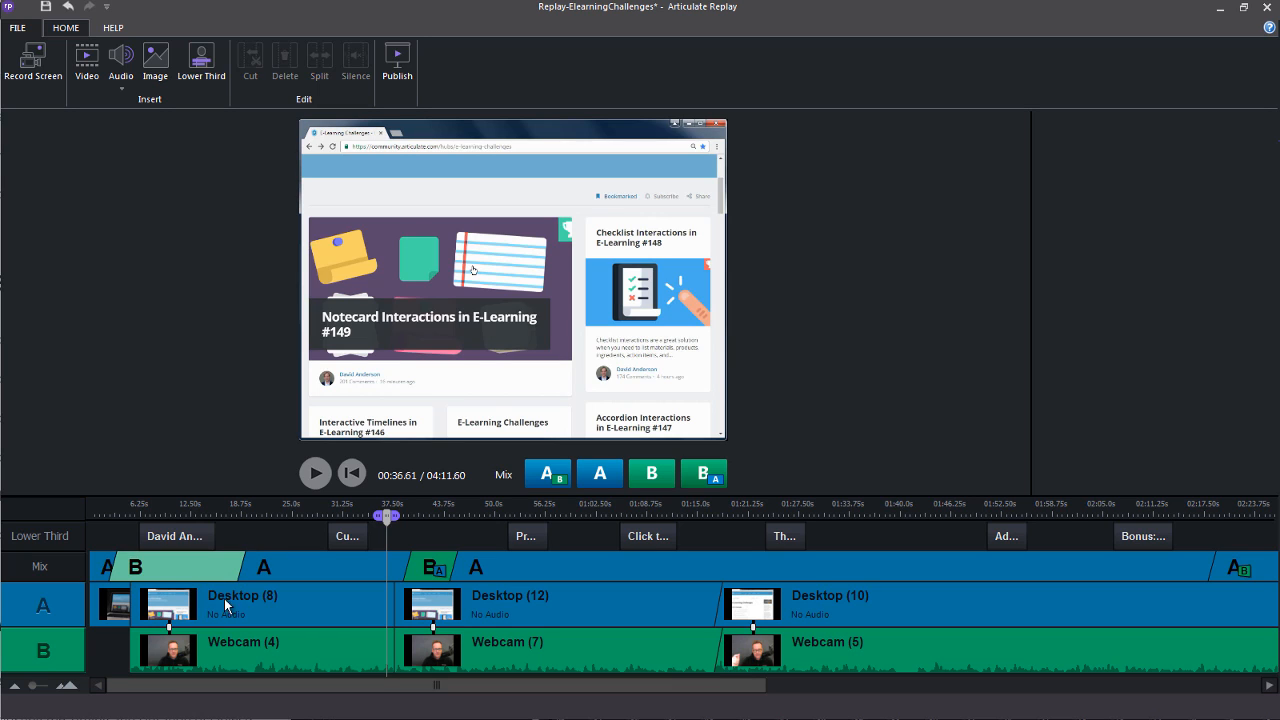
pyautogui.click(244, 642)
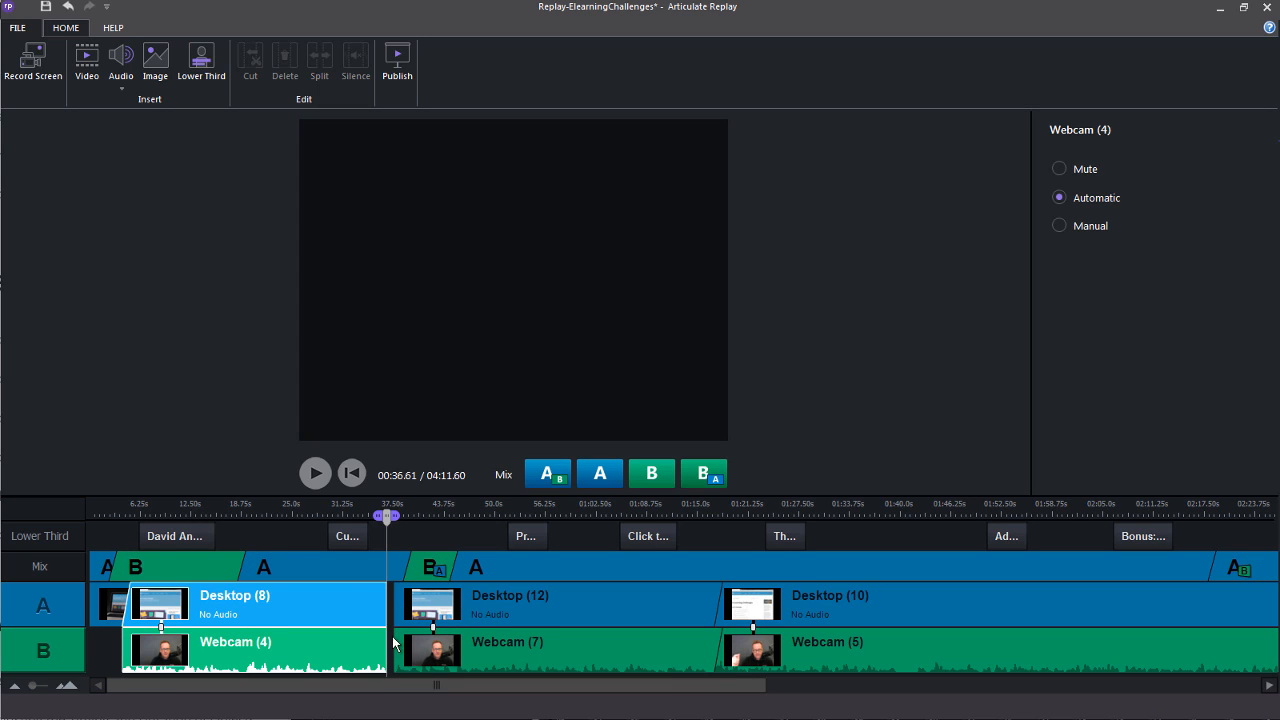
pyautogui.click(540, 604)
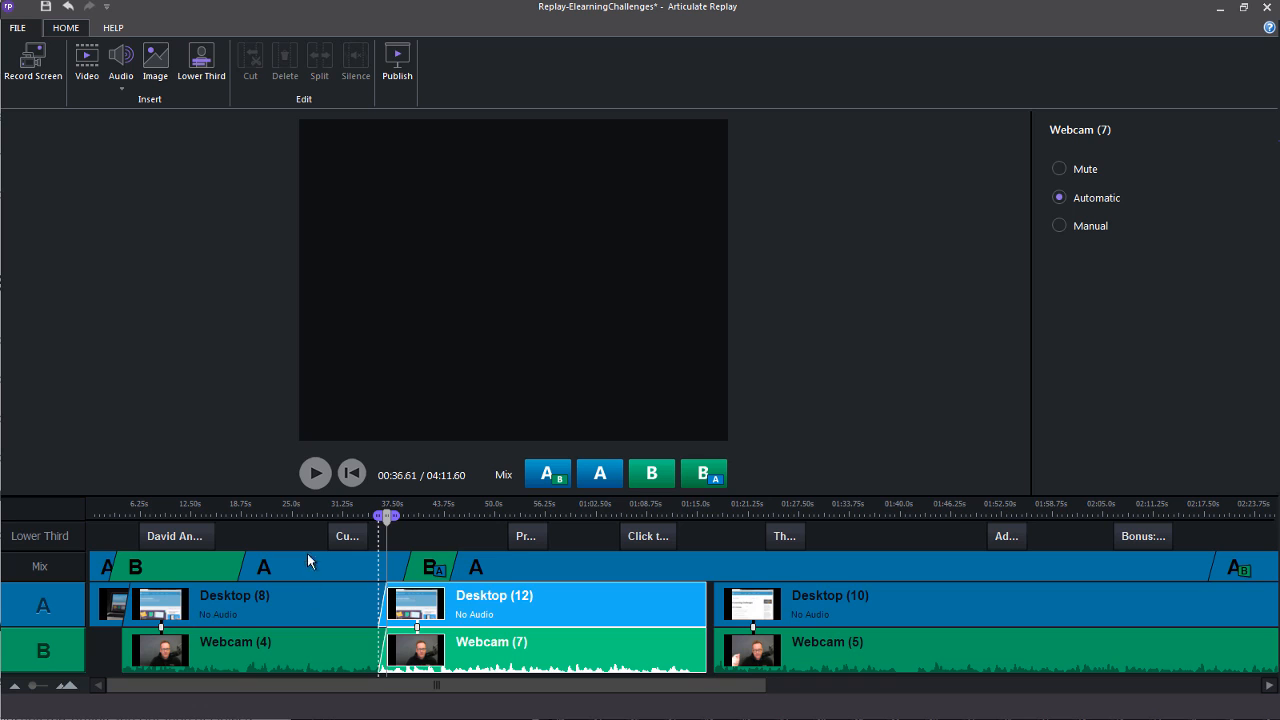
pyautogui.click(250, 604)
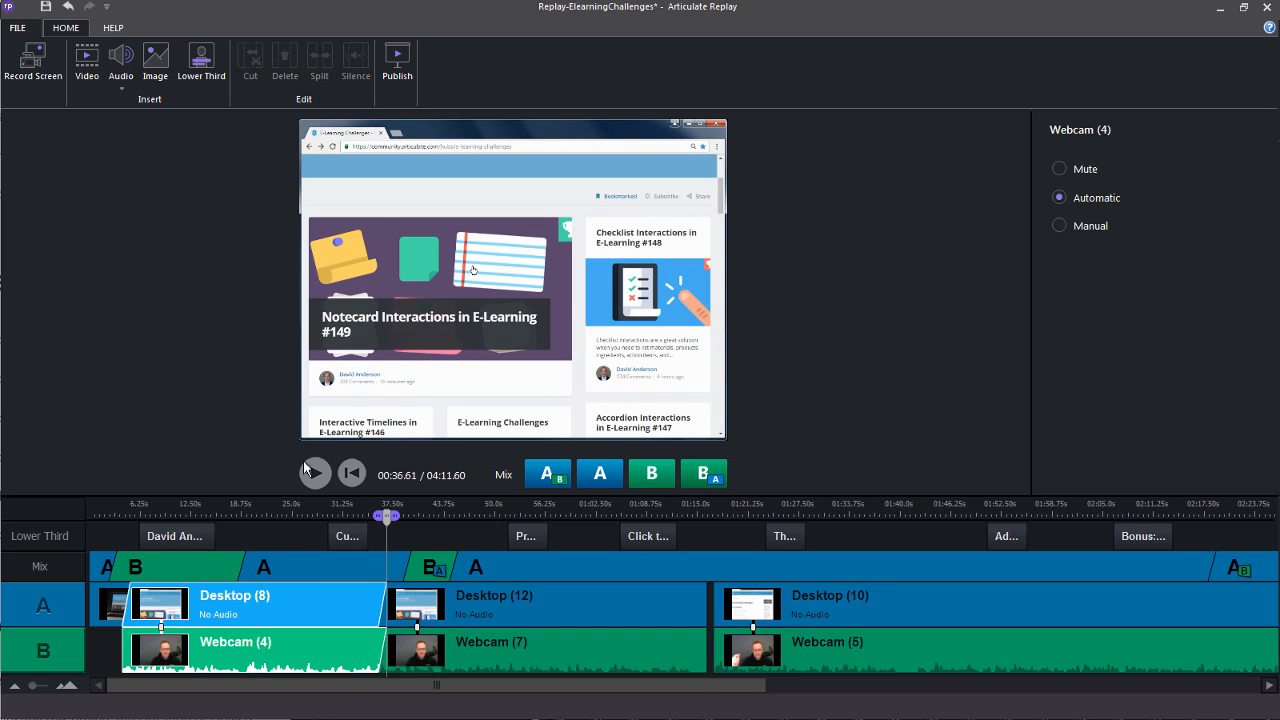
# - Mark a short time range around 0:23 in the first Desktop (8)/Webcam (4) clips
pyautogui.moveTo(386, 516); pyautogui.dragTo(320, 516)
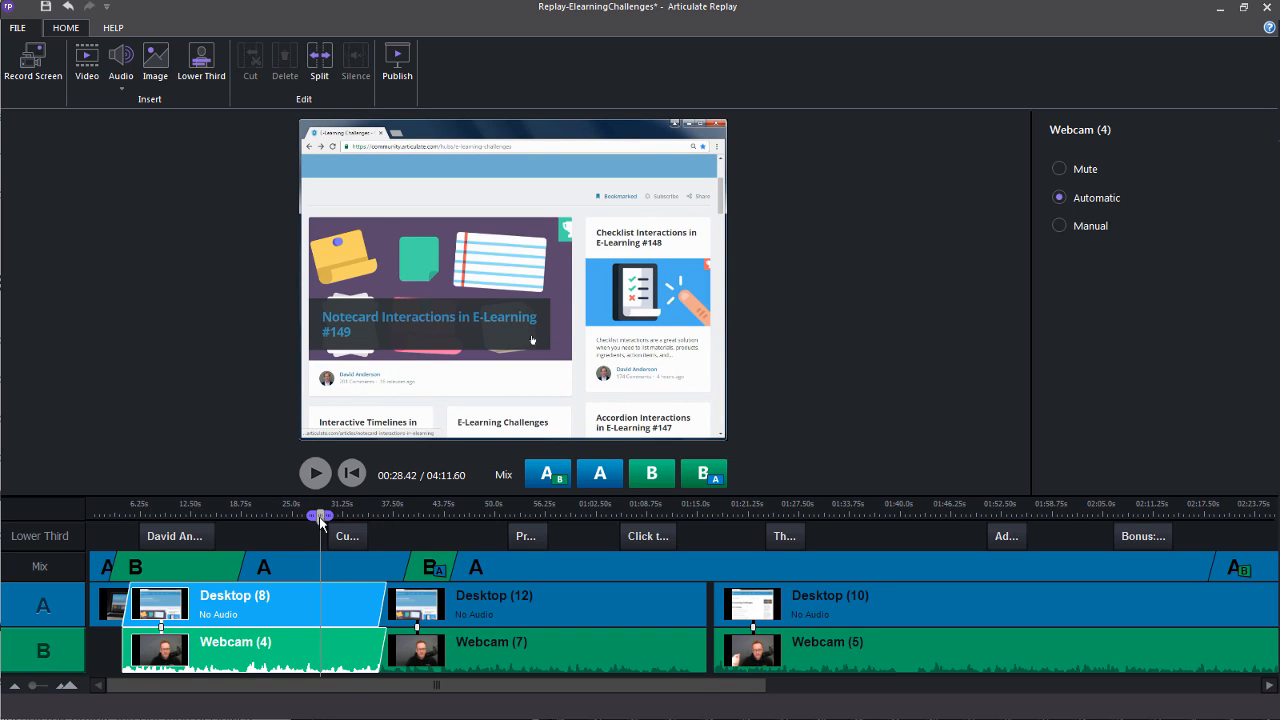
pyautogui.moveTo(322, 516); pyautogui.dragTo(300, 516)
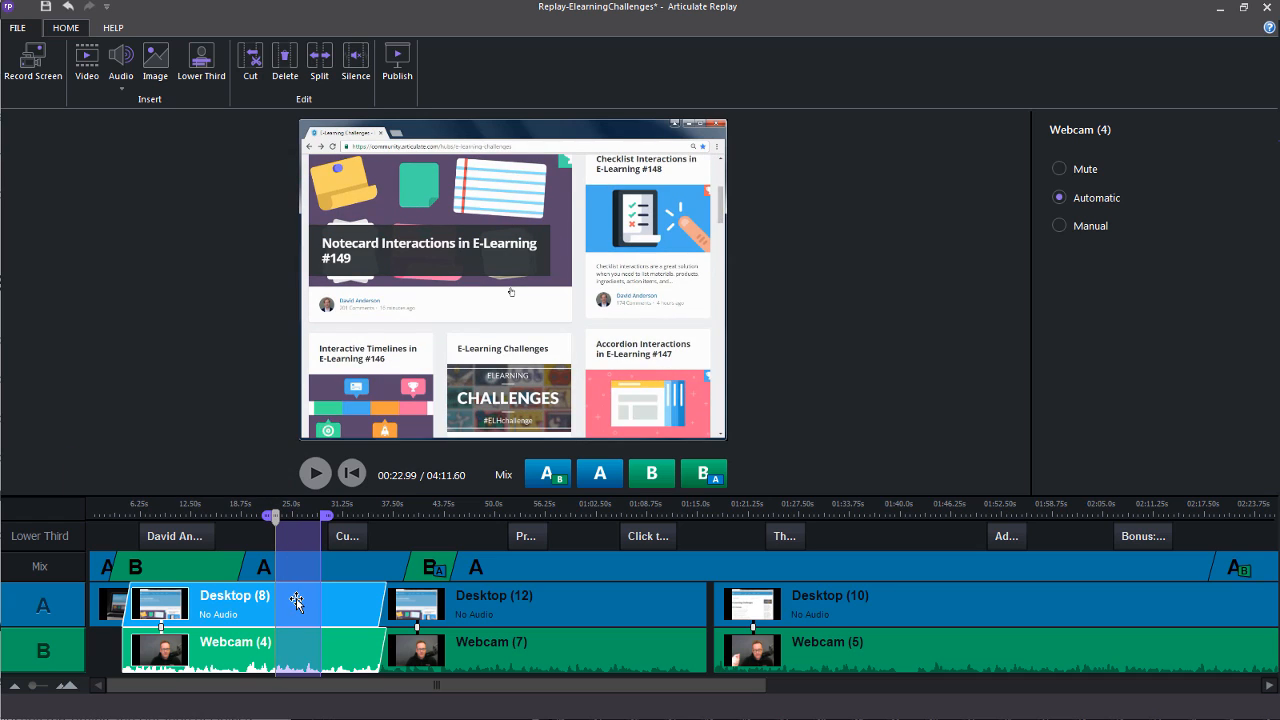
pyautogui.moveTo(284, 60)
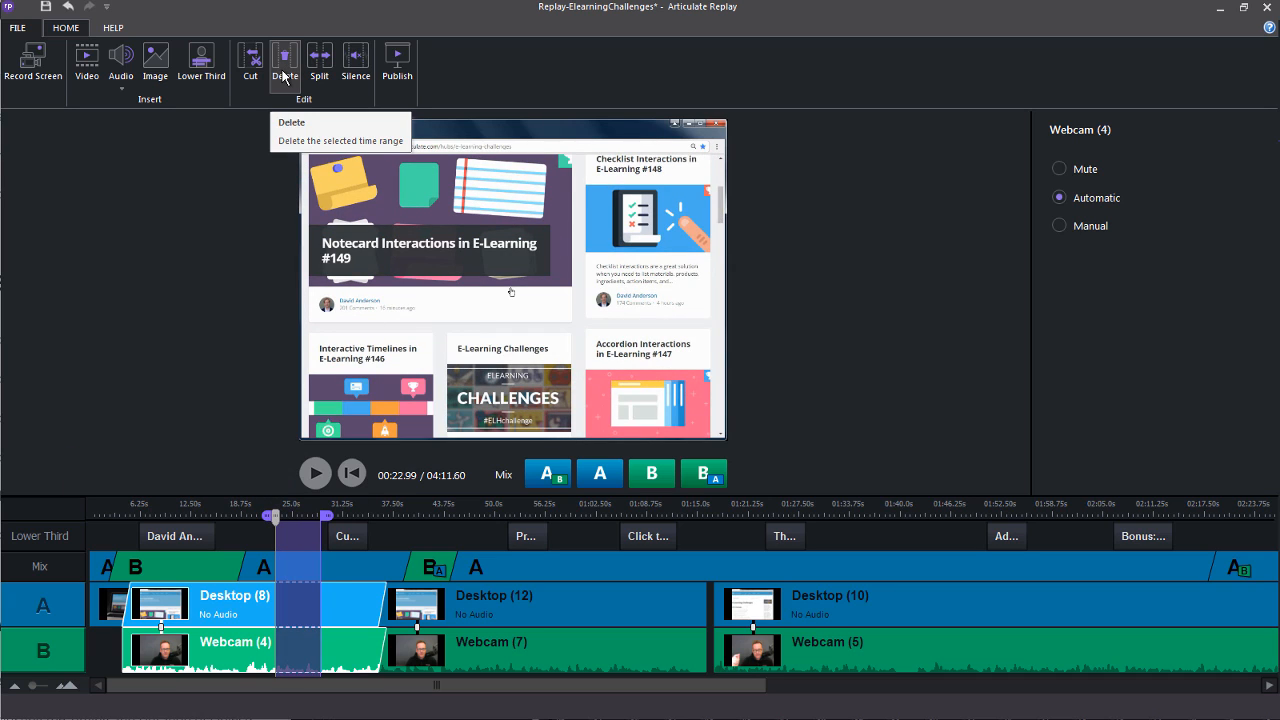
pyautogui.moveTo(248, 76)
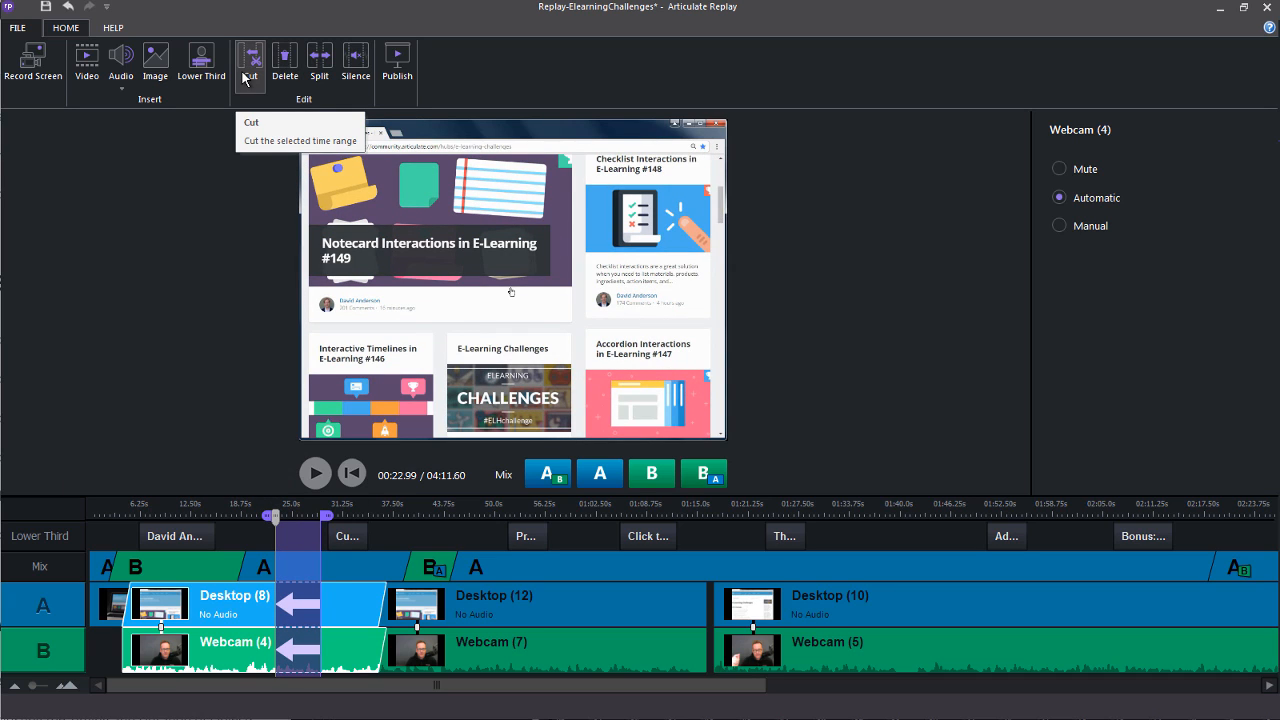
pyautogui.moveTo(356, 60)
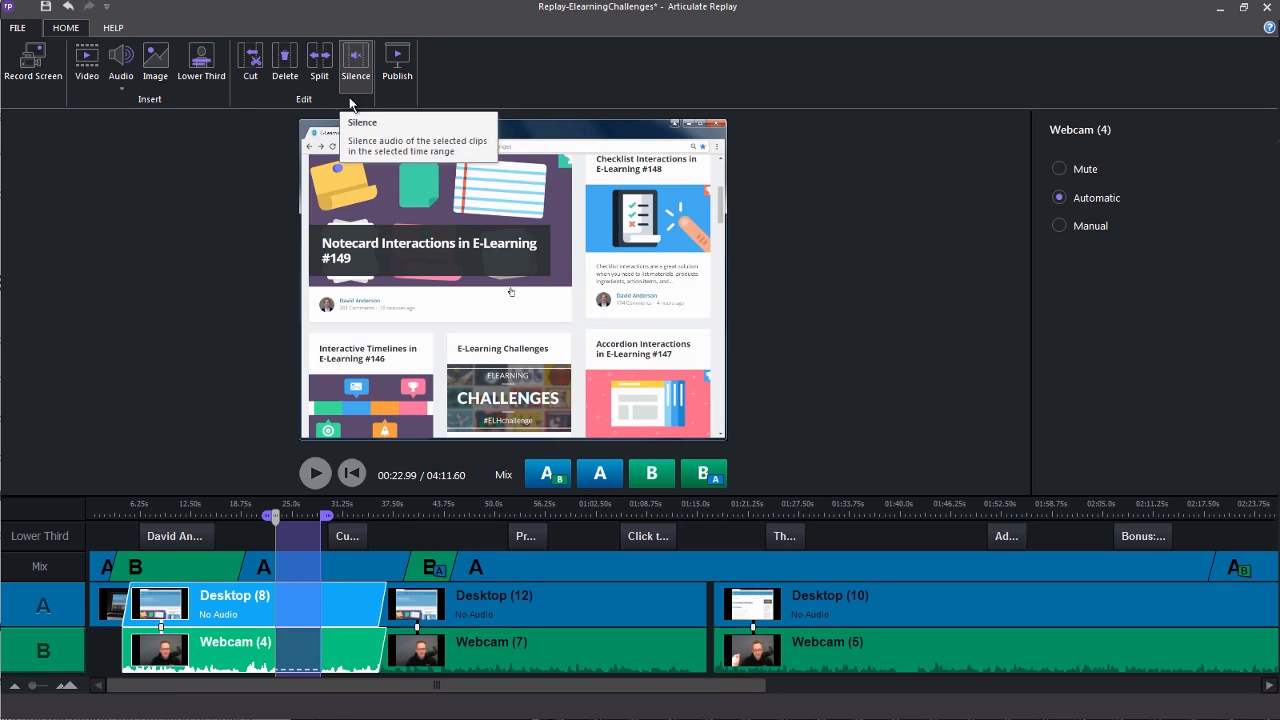
pyautogui.moveTo(252, 156)
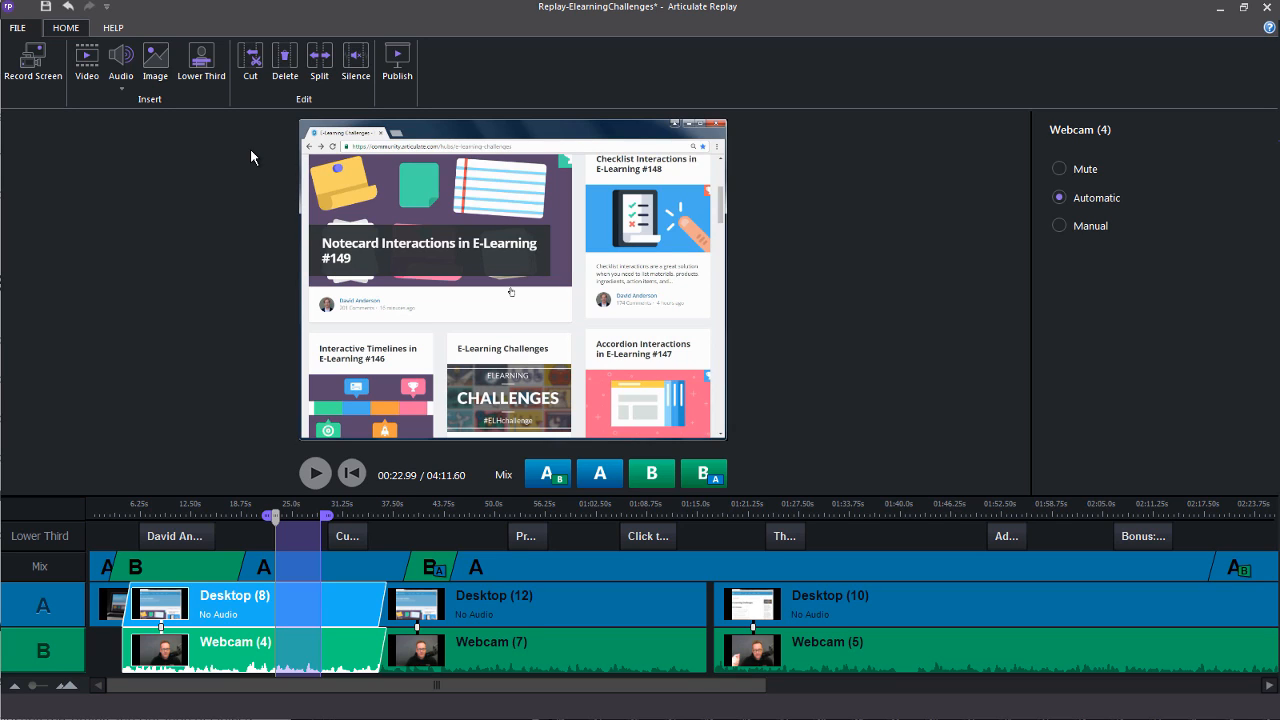
pyautogui.moveTo(264, 158)
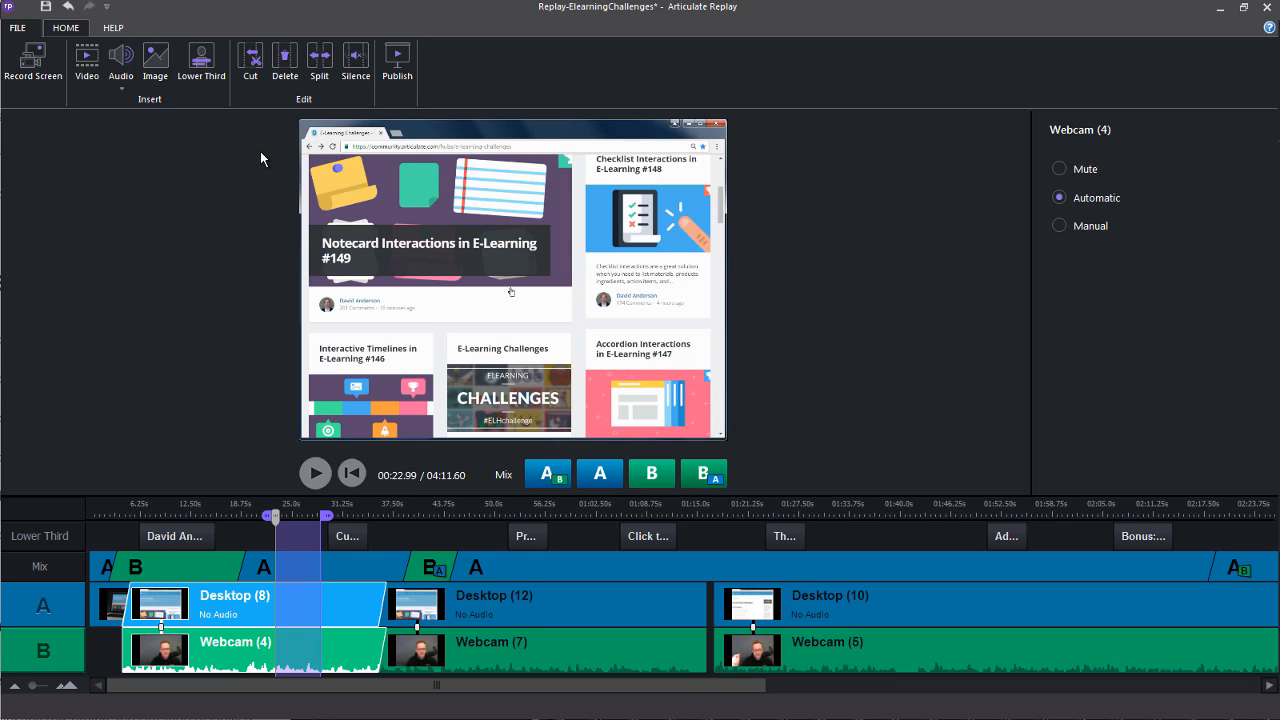
pyautogui.moveTo(396, 56)
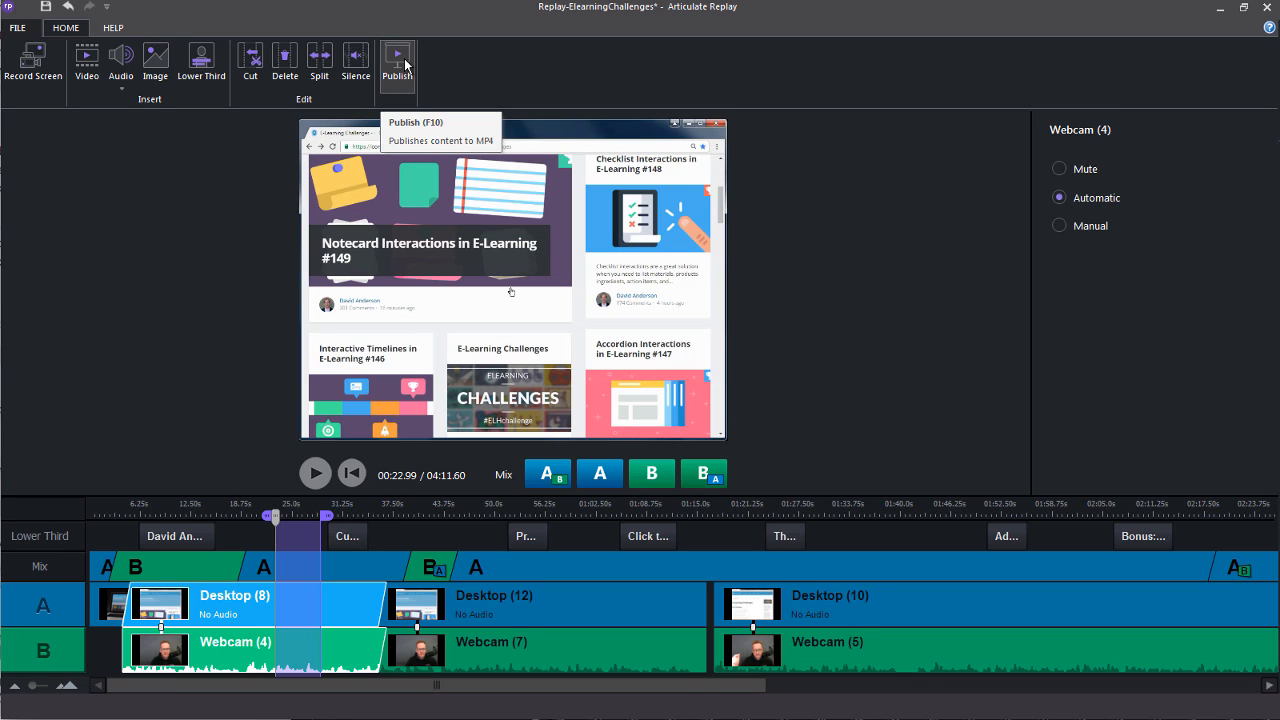